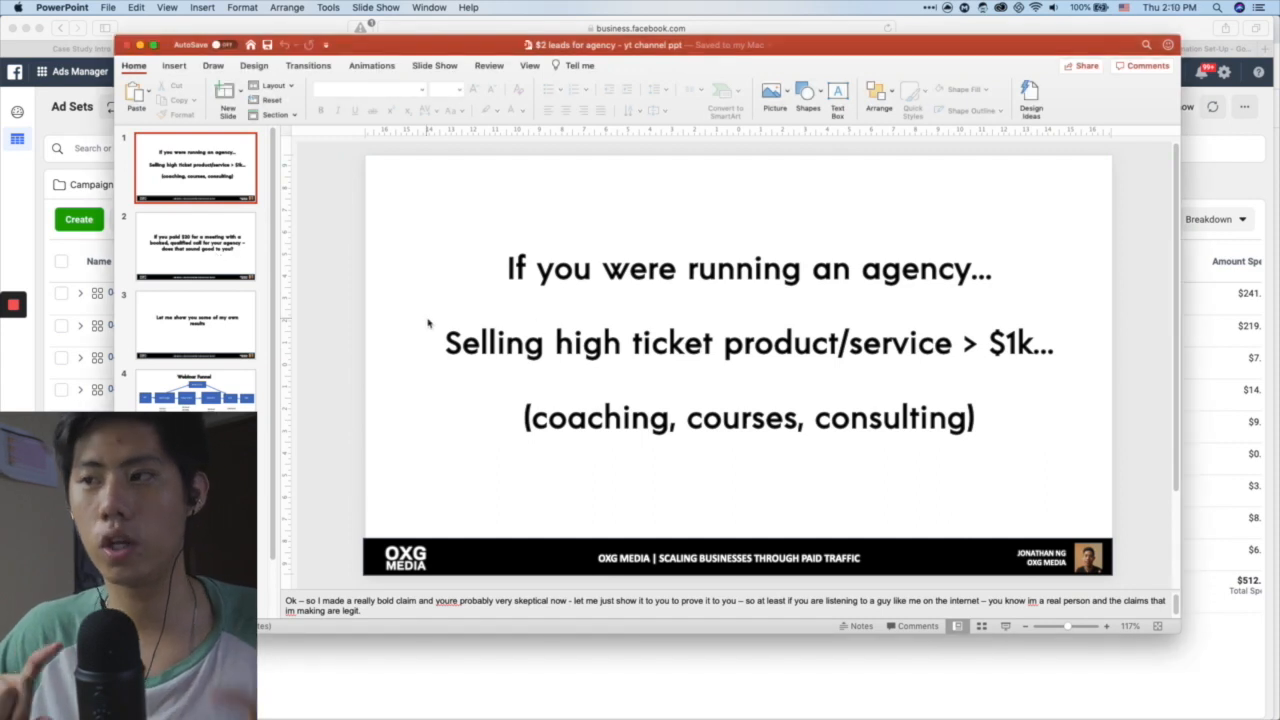
Advance the deck to the $20 booked-call slide, then bring up the Ads Manager ad sets
left_click(195, 247)
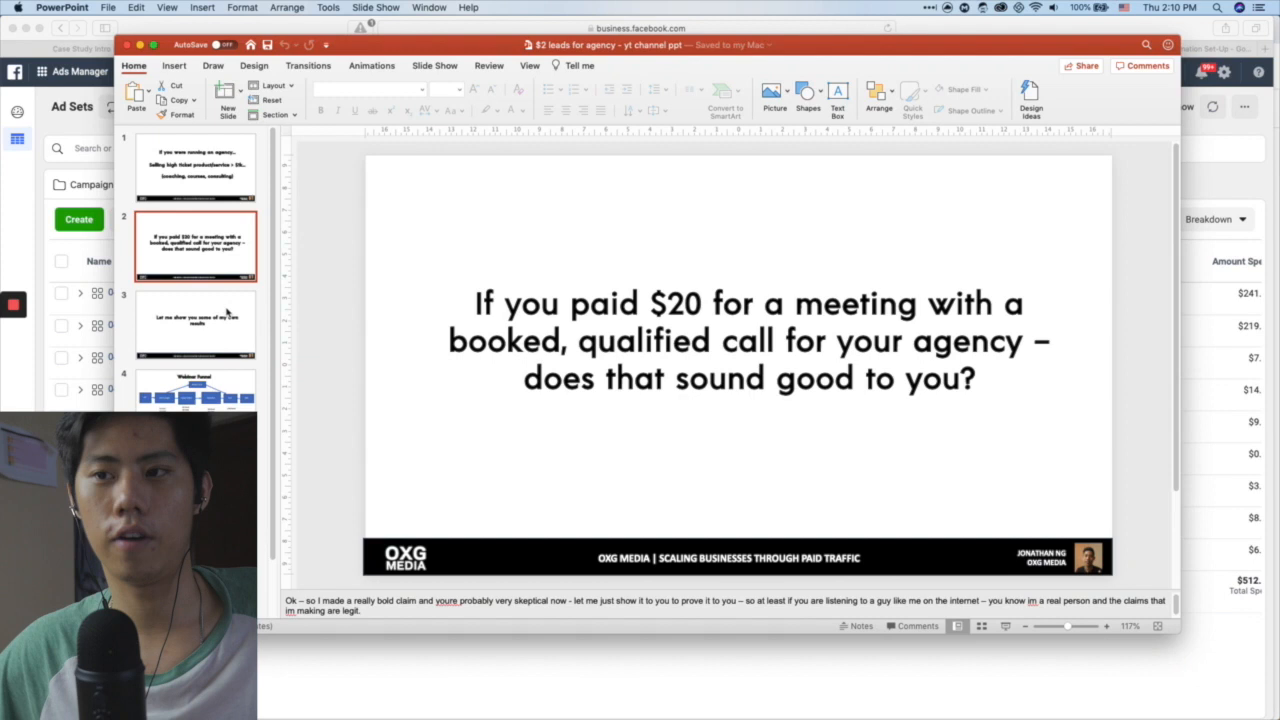
left_click(195, 323)
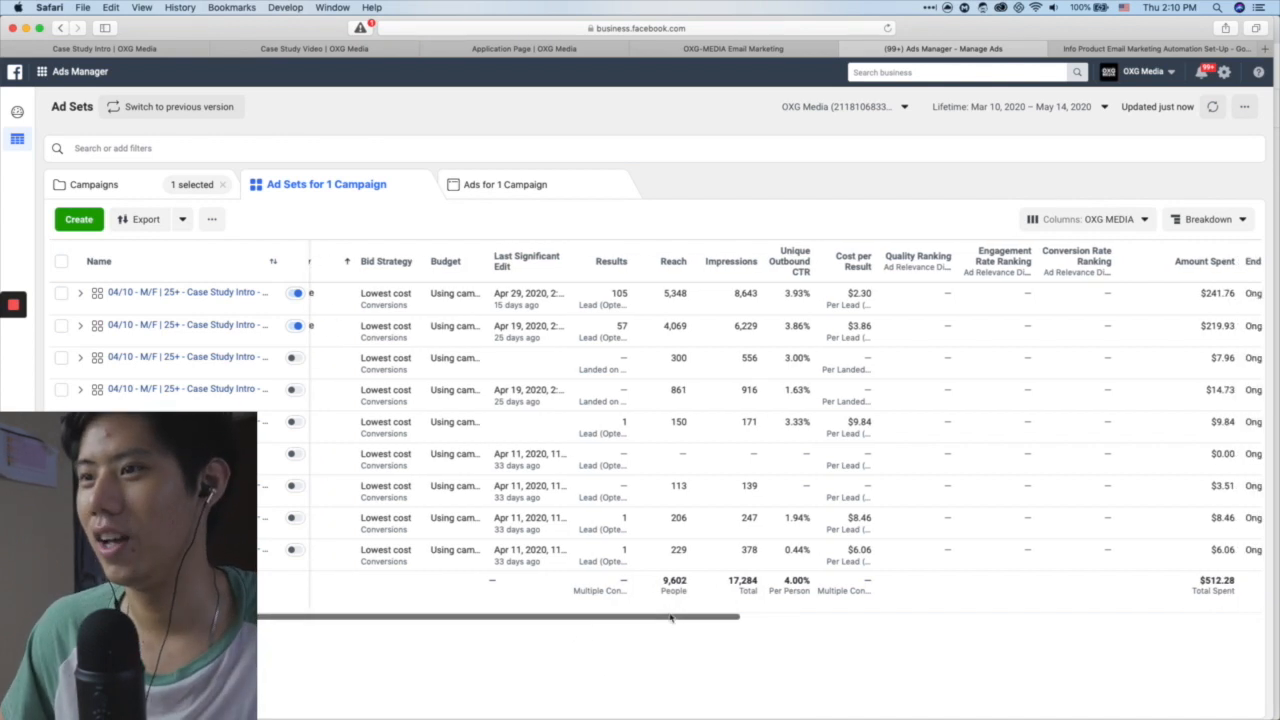
Scroll the ad sets report right to the link click, opt-in, lead, application and session cost columns
scroll("right", 3)
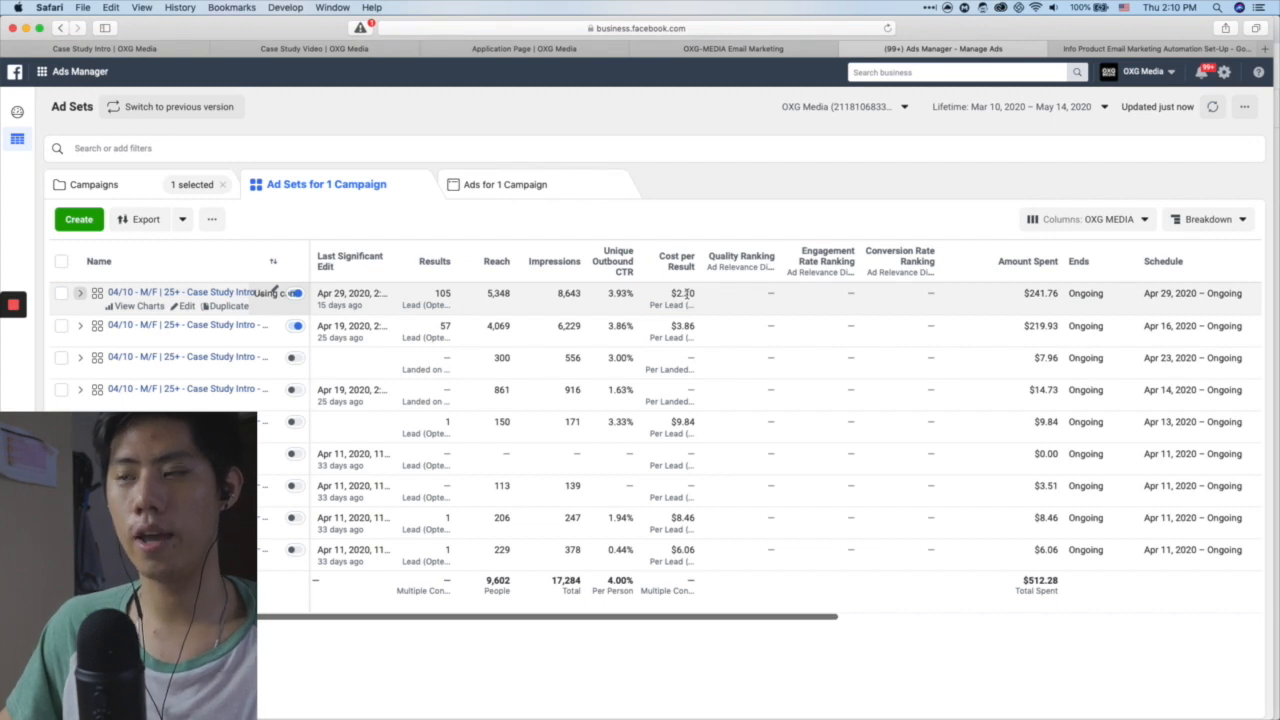
right_click(700, 130)
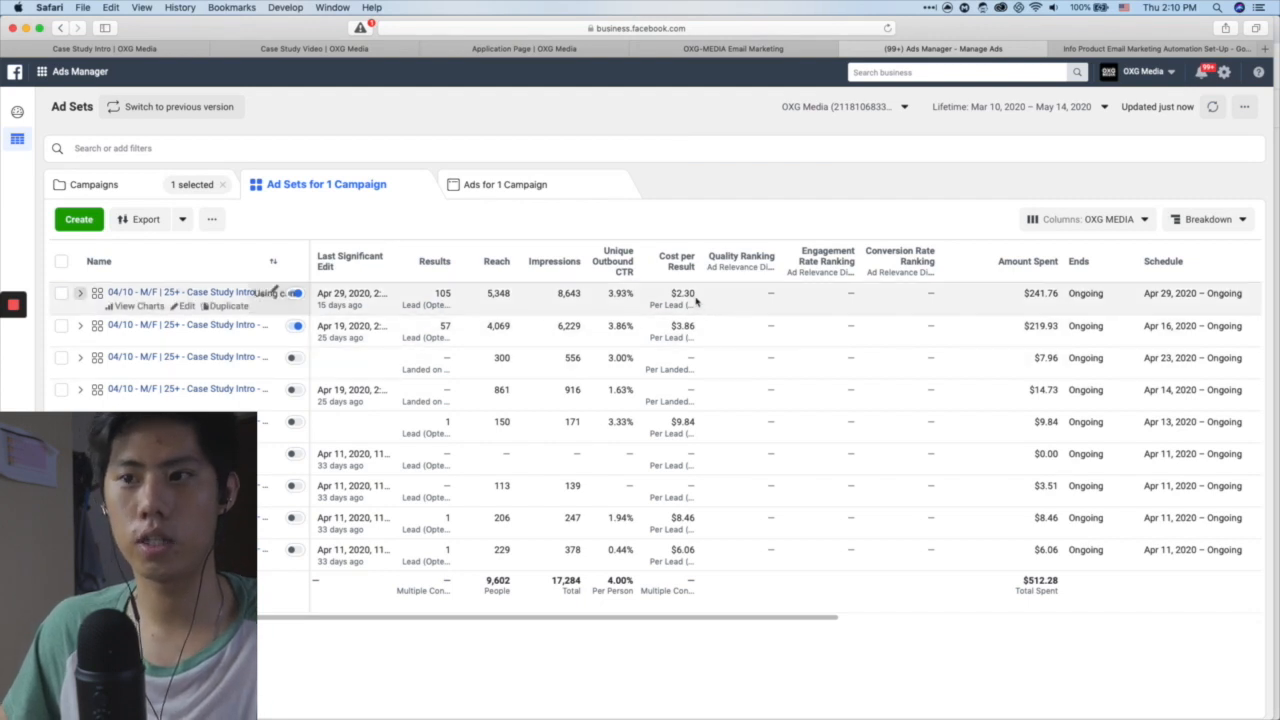
right_click(656, 655)
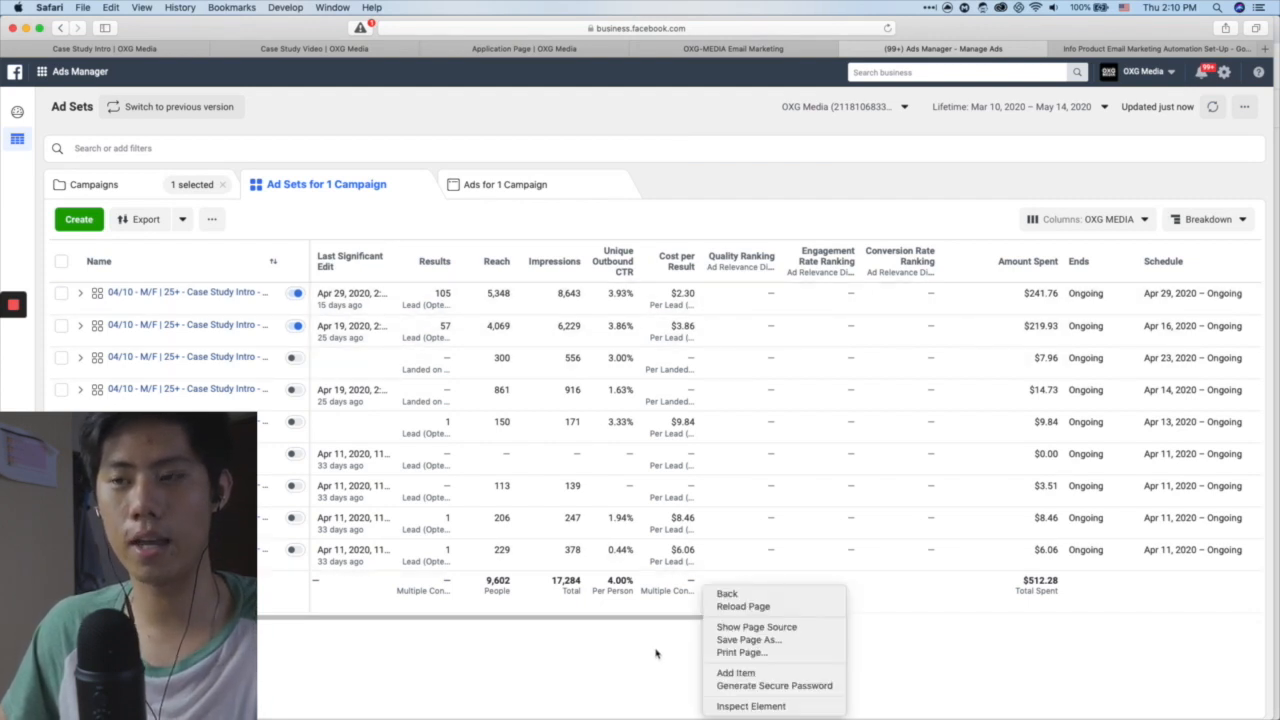
left_click(656, 655)
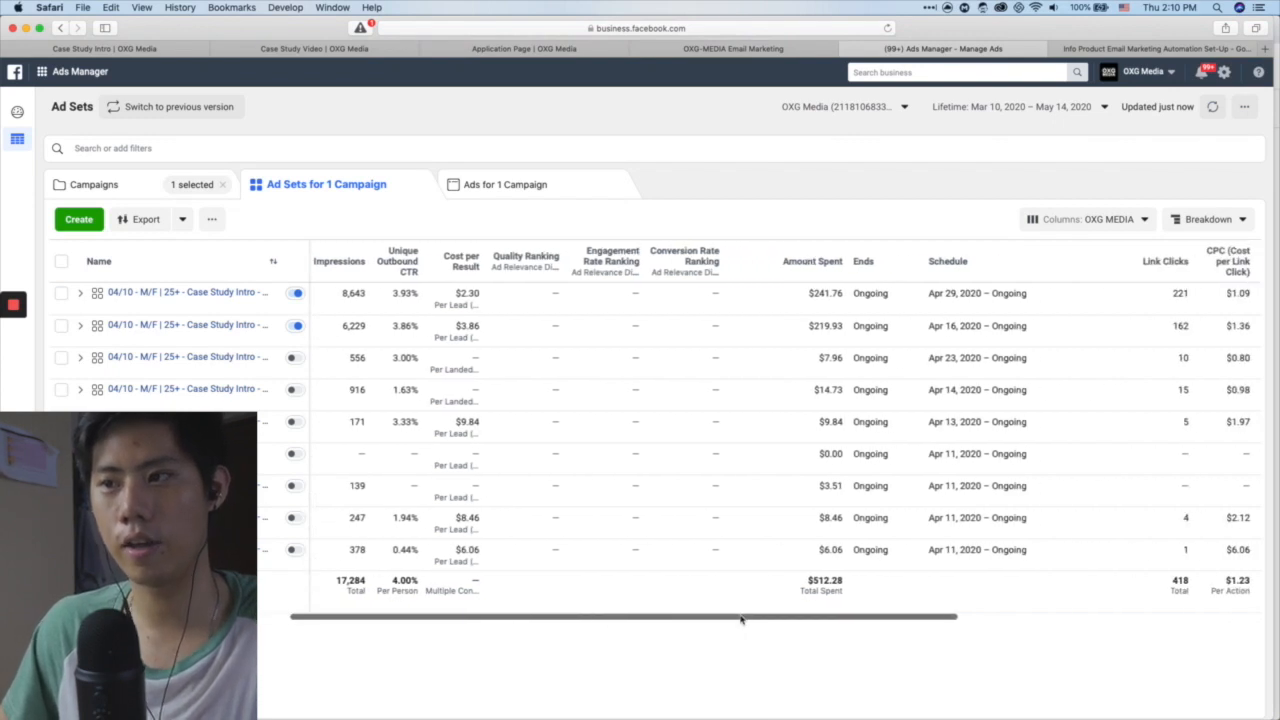
mouse_move(835, 518)
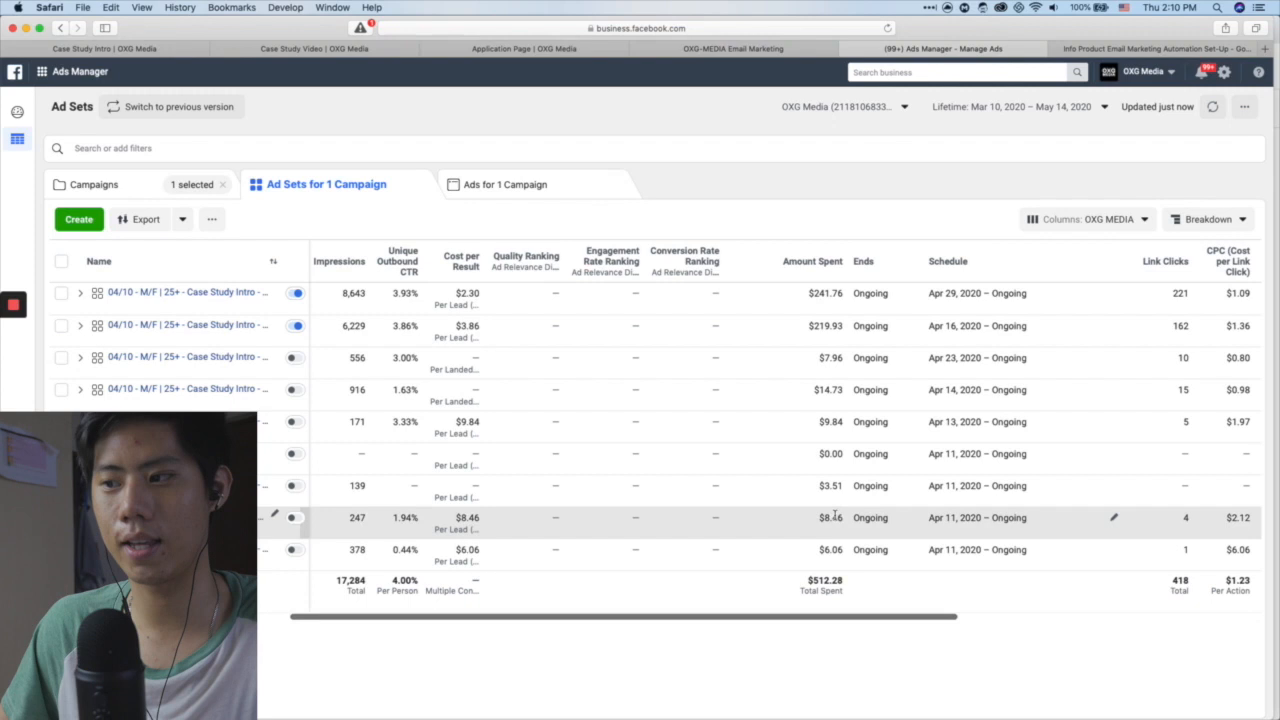
scroll("right", 3)
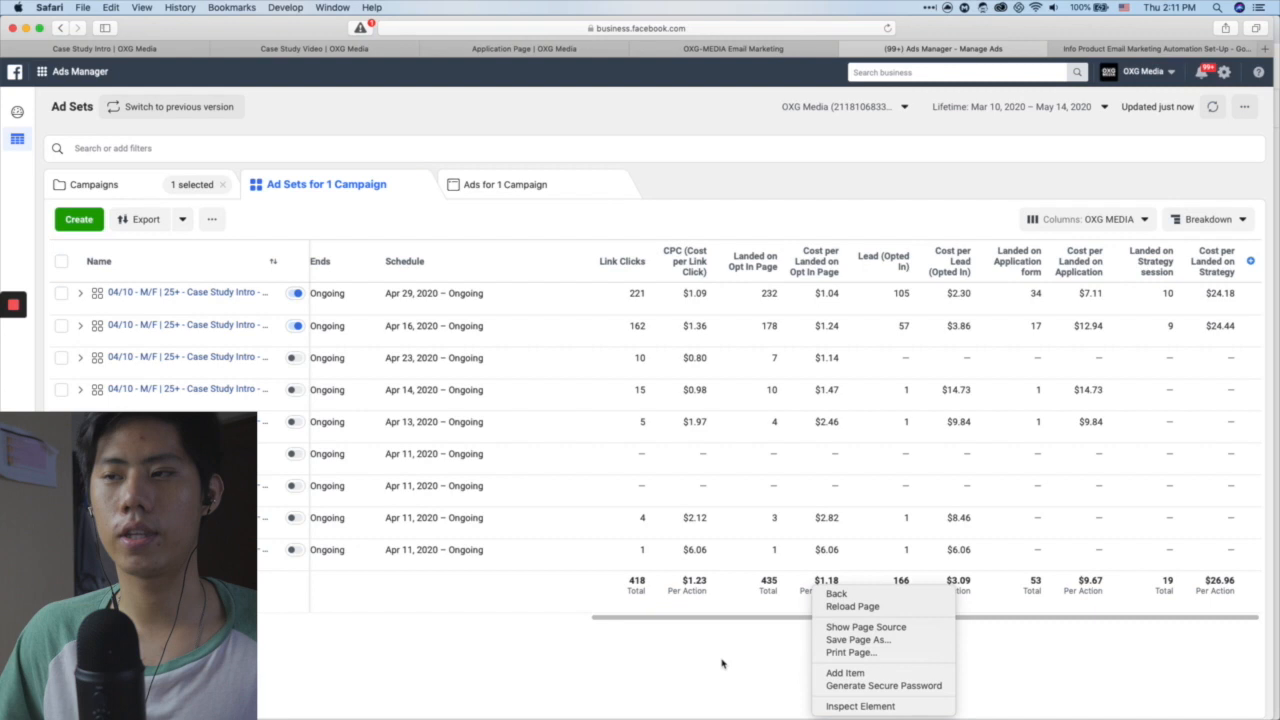
left_click(725, 665)
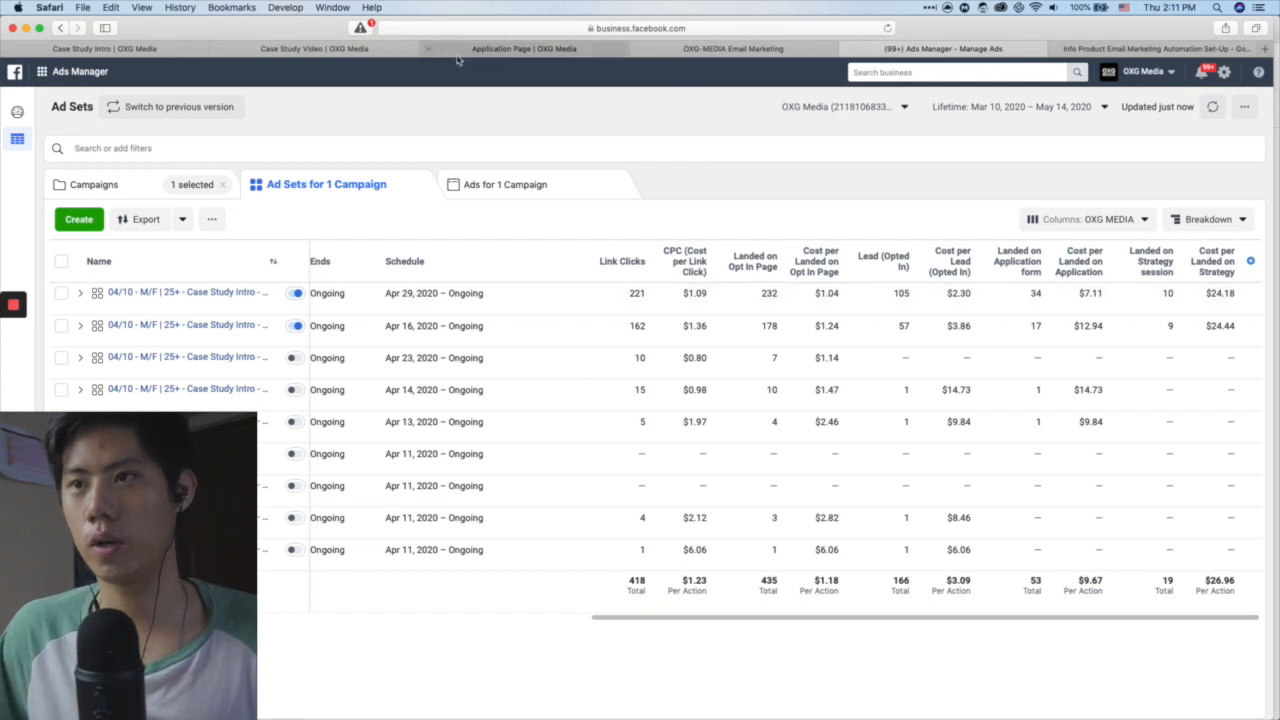
left_click(320, 49)
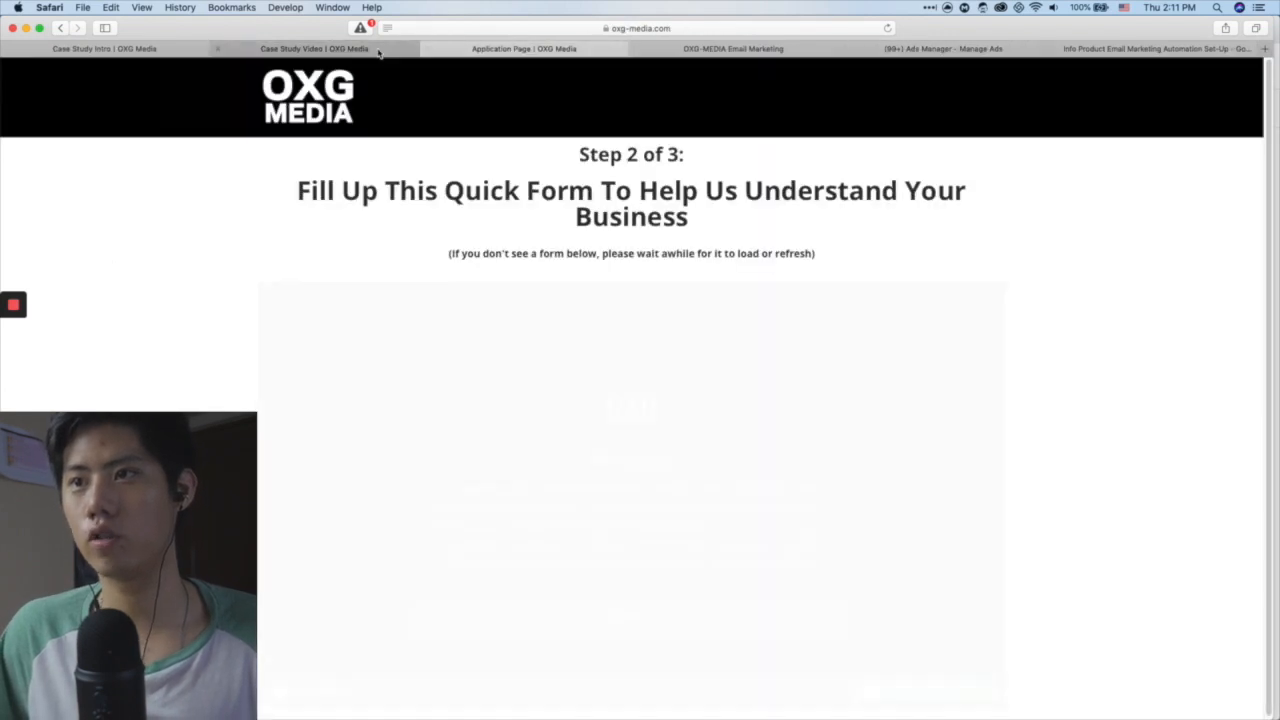
left_click(315, 49)
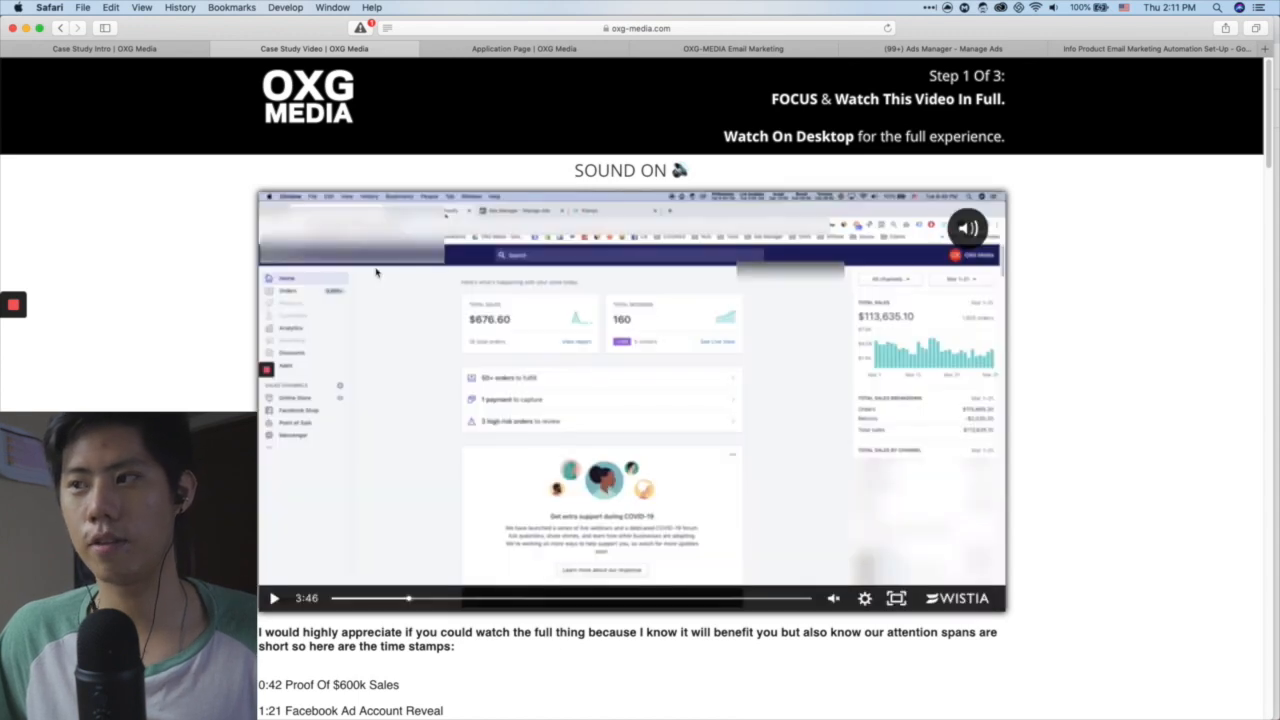
left_click(518, 49)
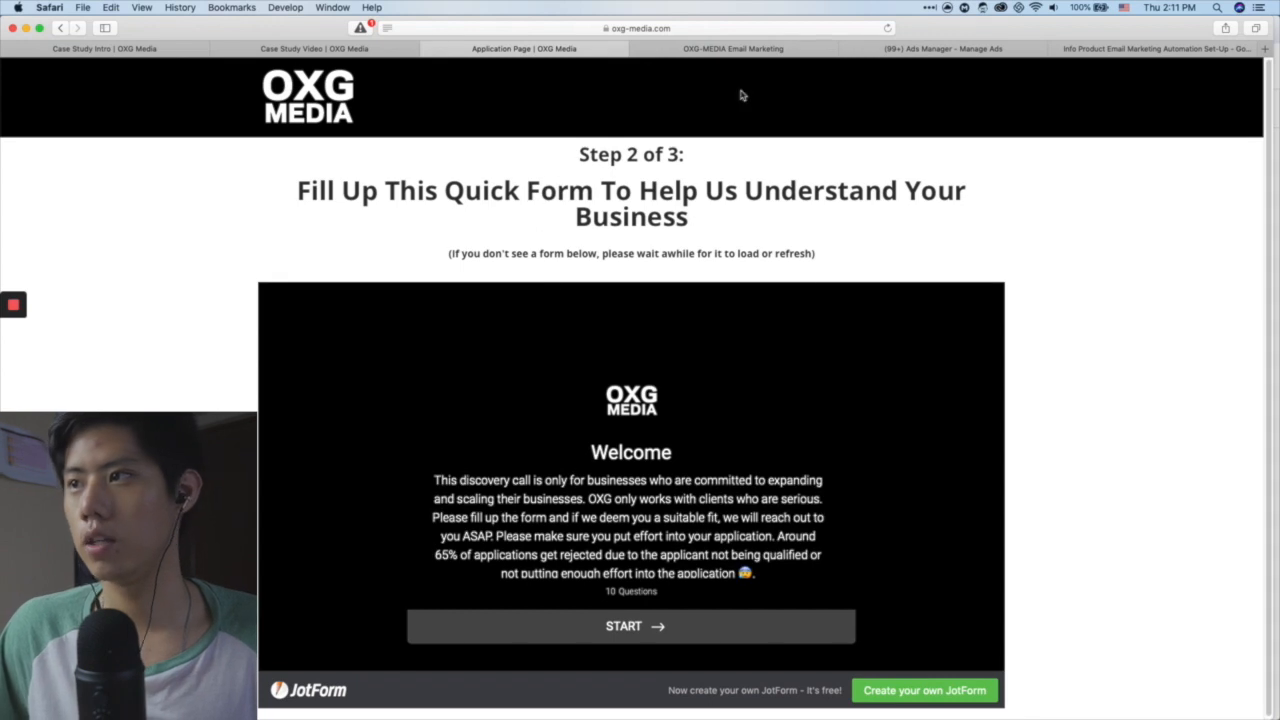
left_click(945, 48)
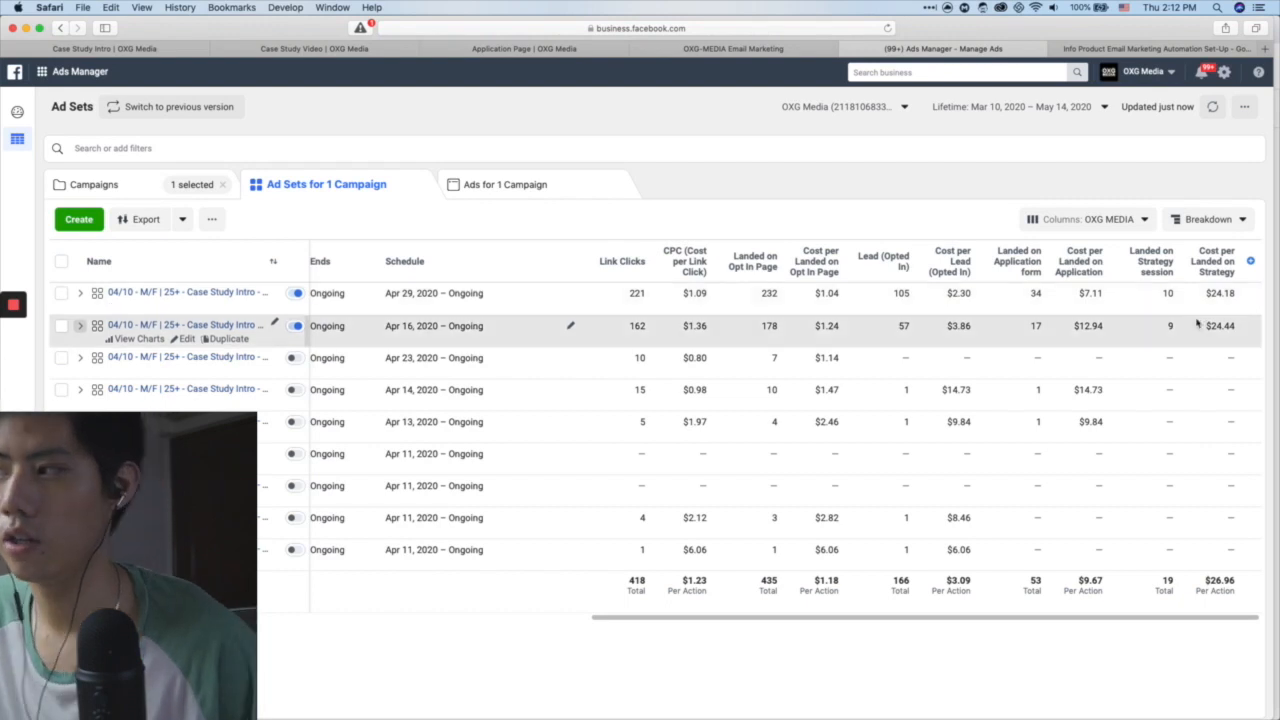
mouse_move(857, 658)
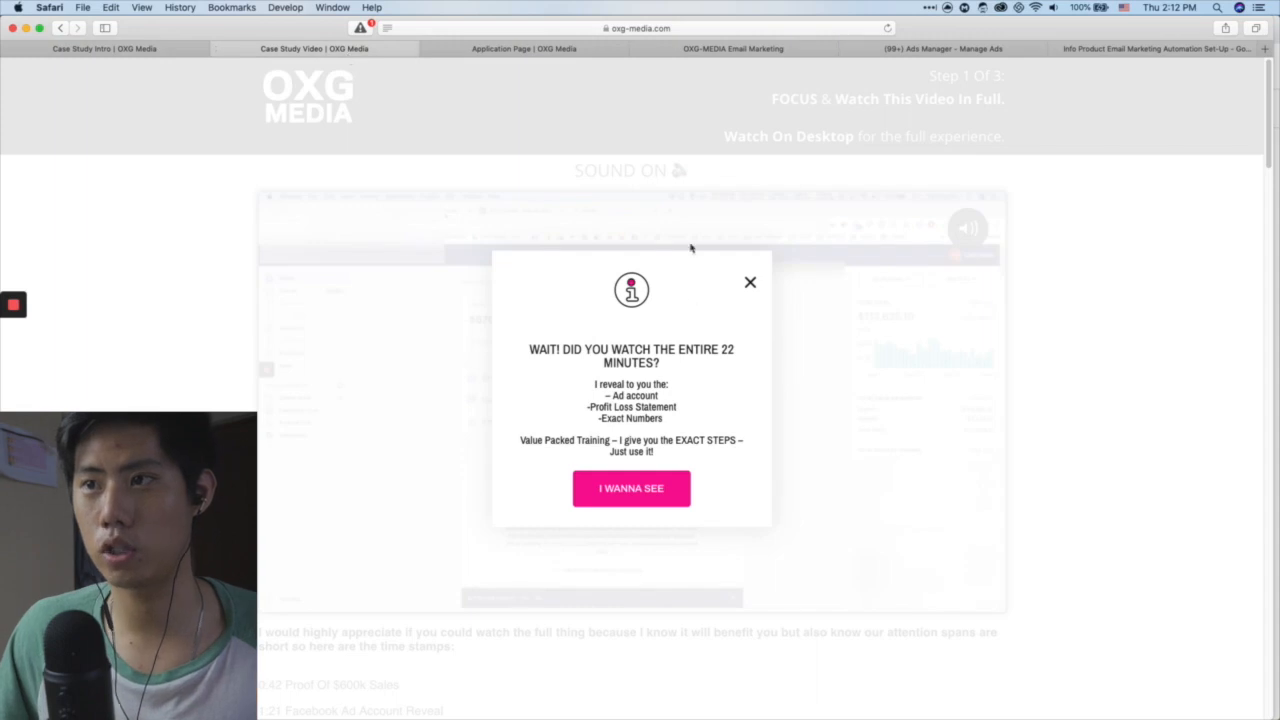
Open the Application Page tab, then switch to the Slack #leads channel
left_click(631, 489)
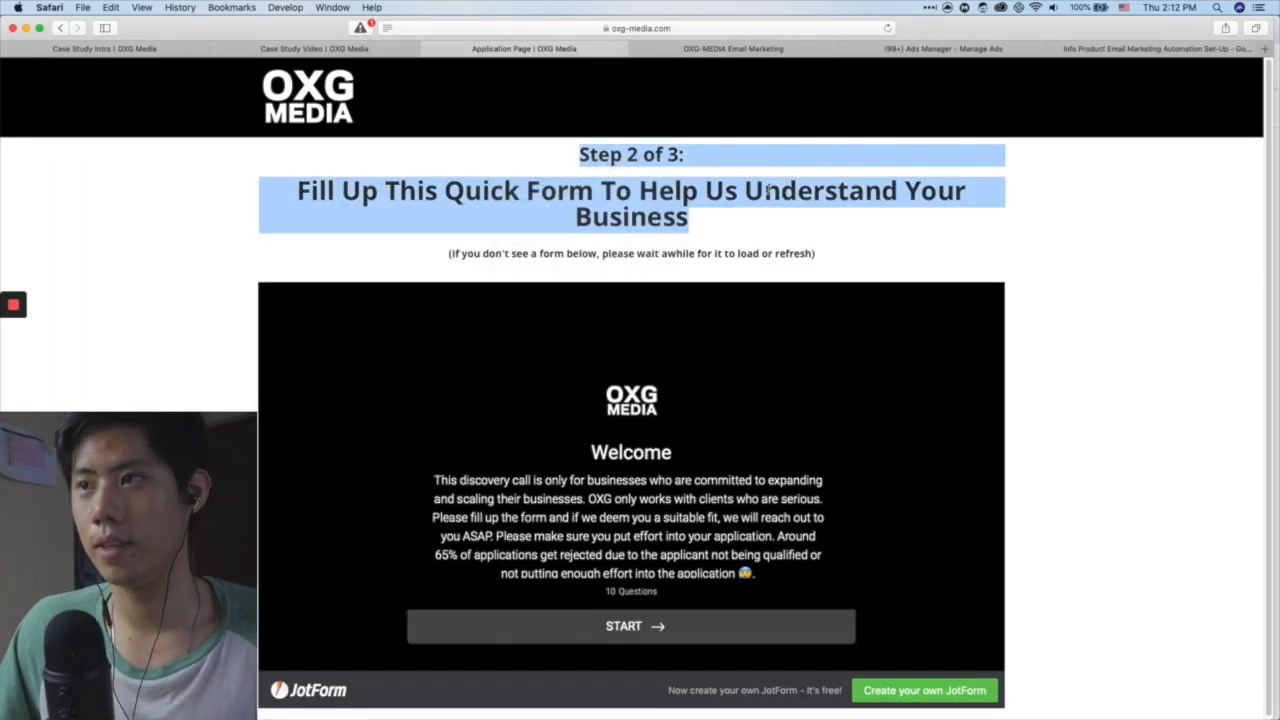
left_click(927, 48)
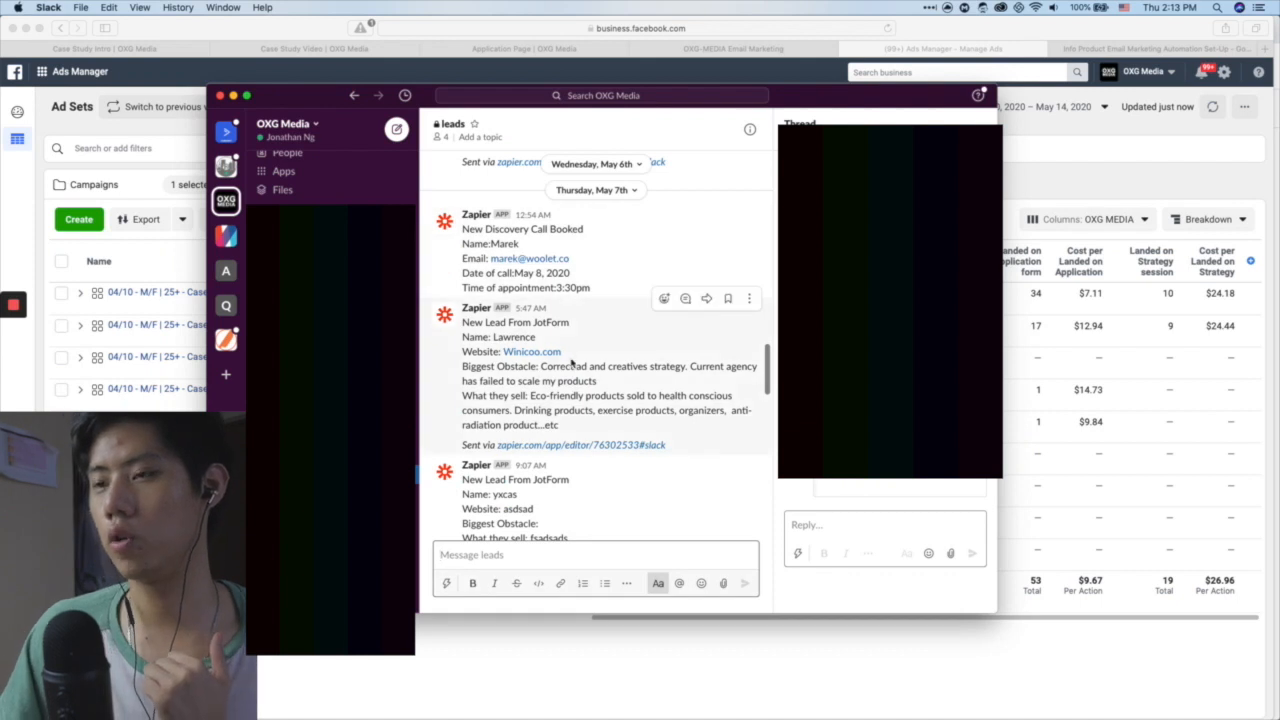
Scroll the #leads channel through Zapier-posted JotForm leads and booked discovery calls
scroll("down", 3)
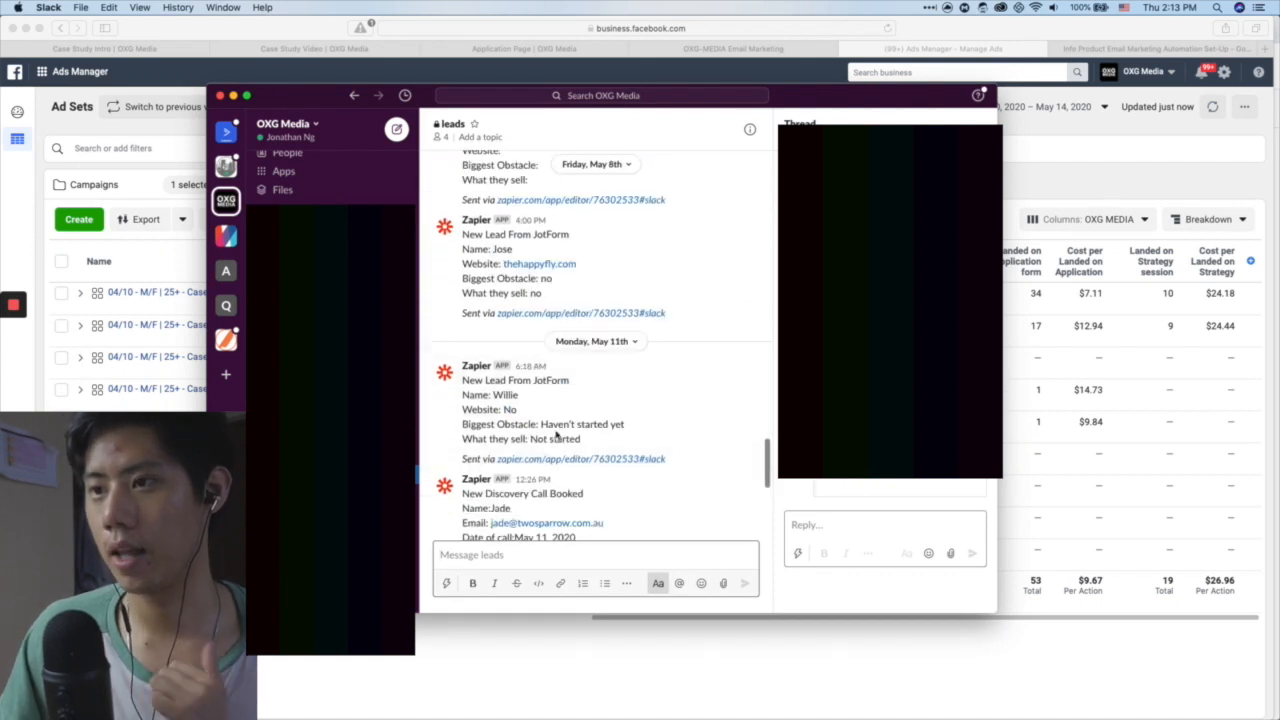
scroll("down", 3)
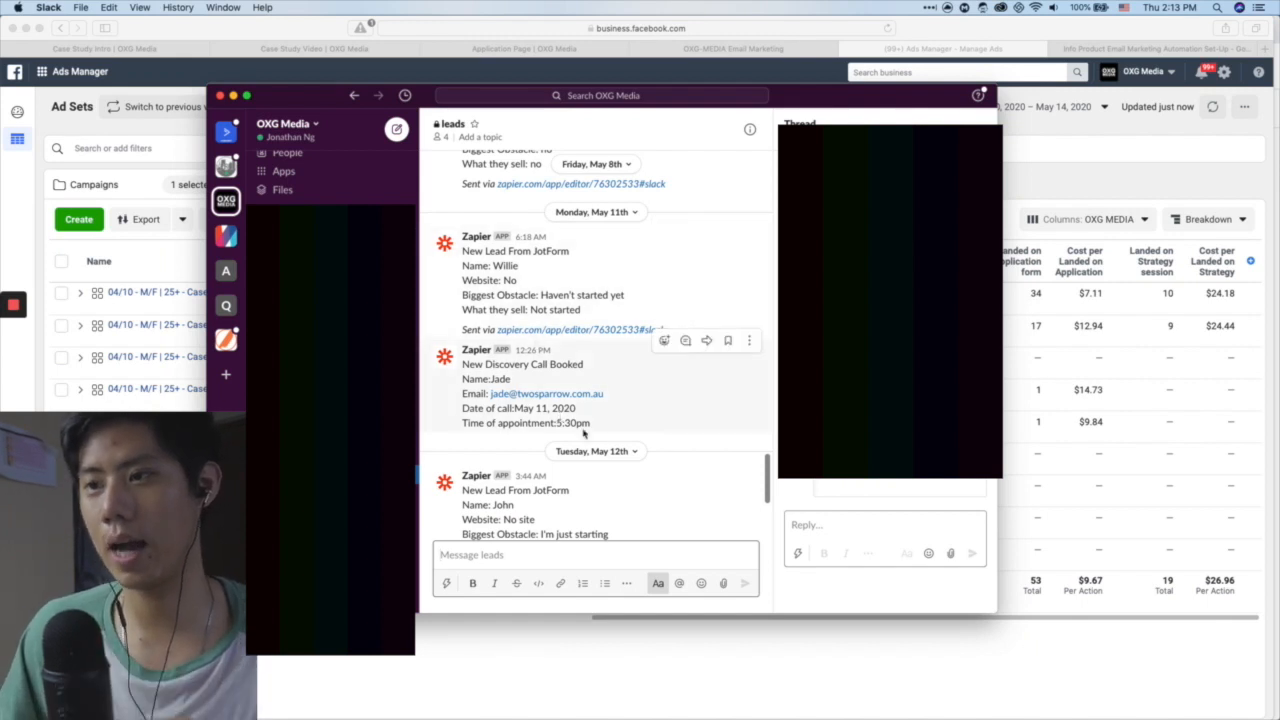
scroll("down", 3)
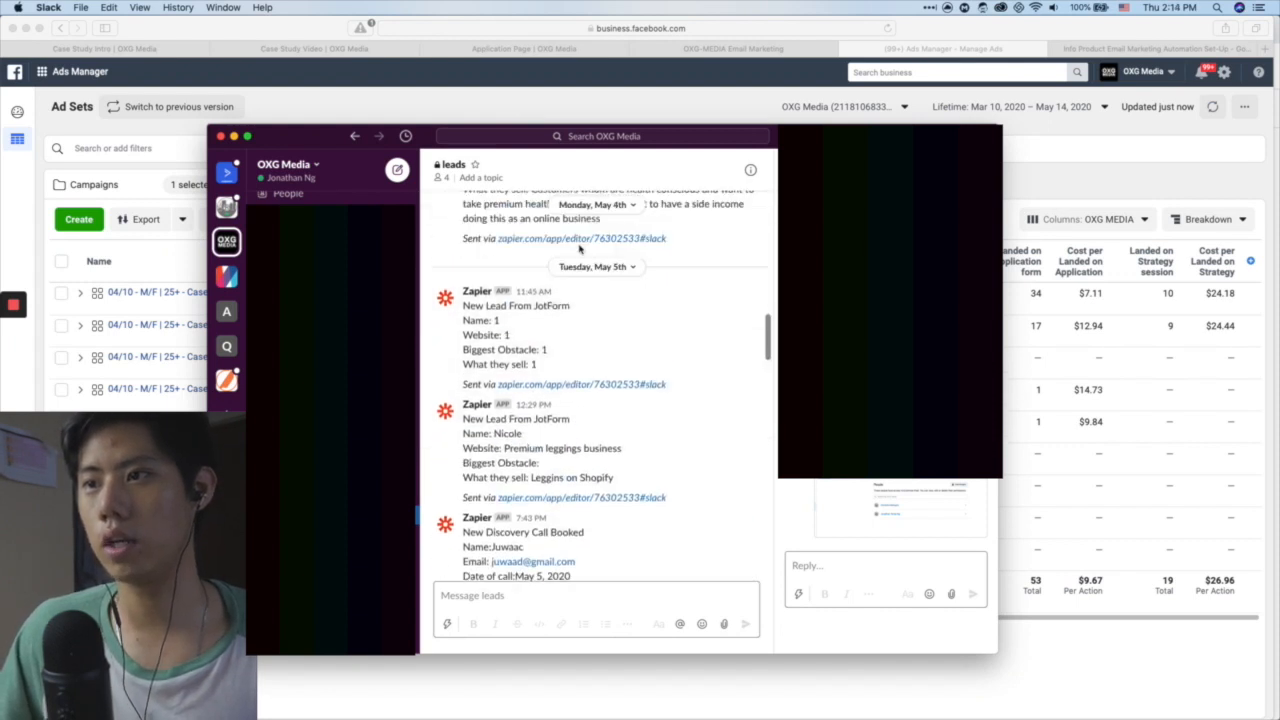
scroll("down", 3)
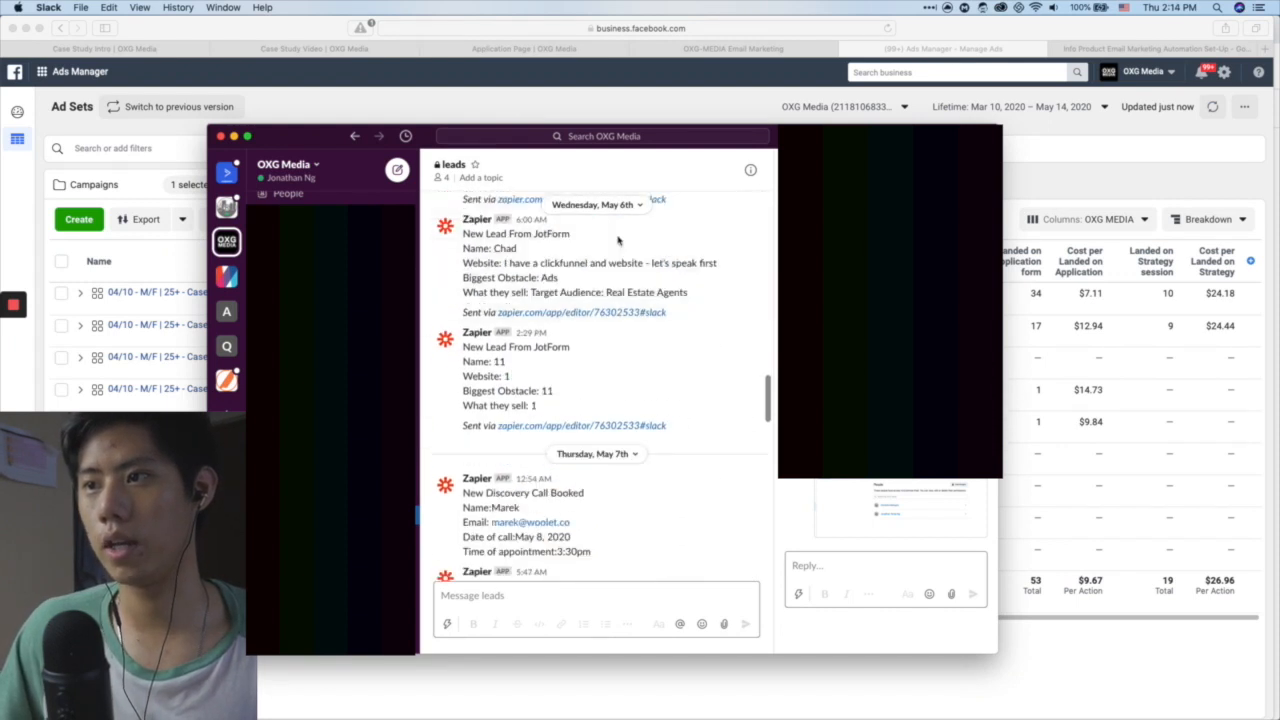
scroll("down", 3)
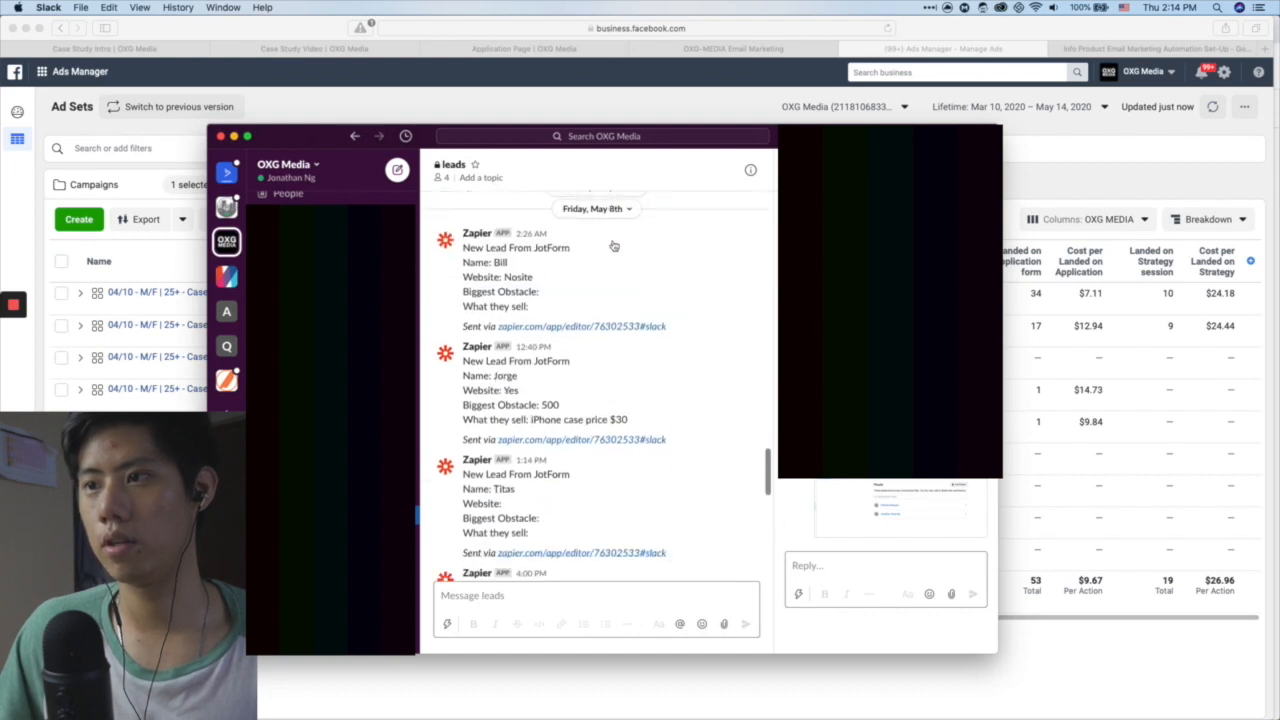
scroll("down", 3)
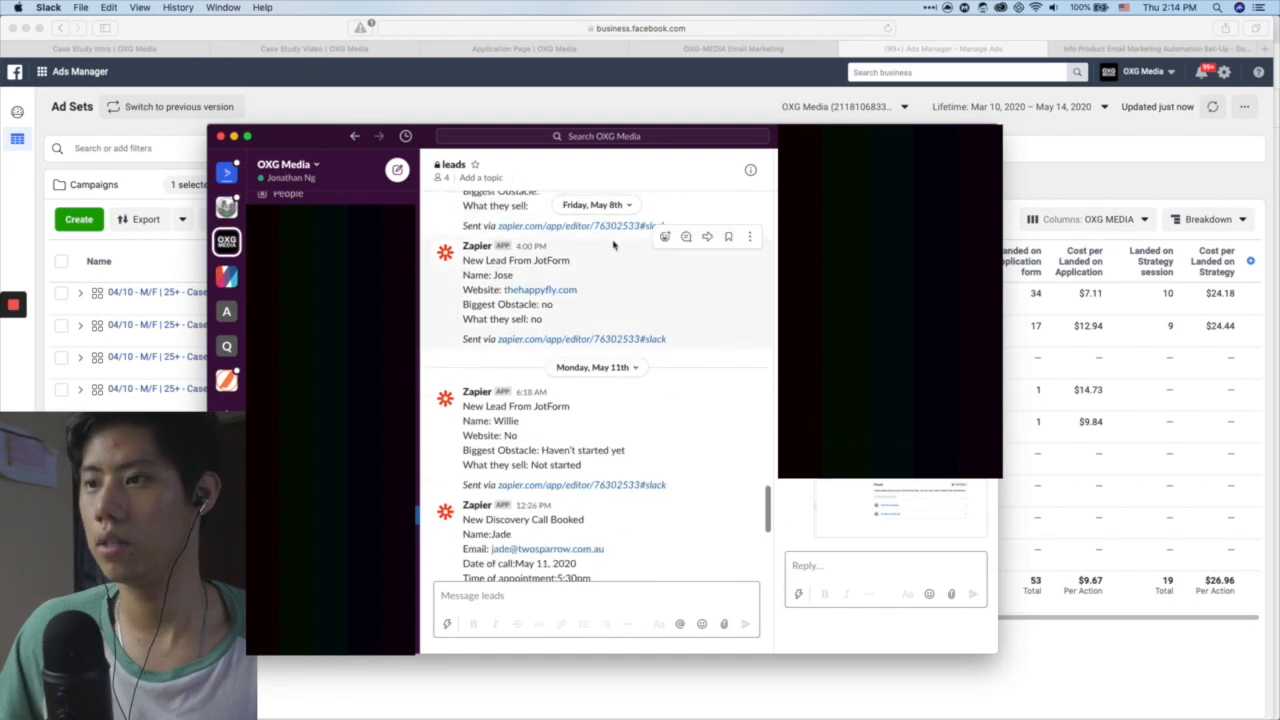
scroll("down", 3)
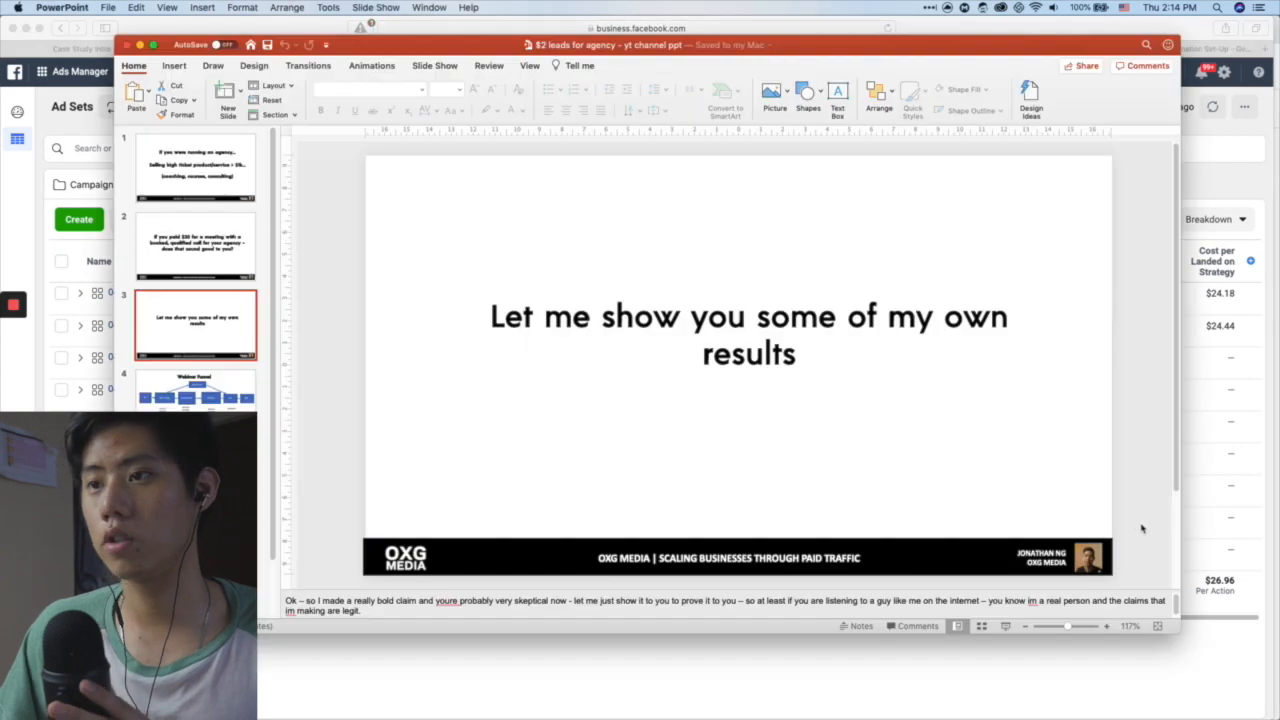
Show the Webinar Funnel slide mapping ad to call with per-stage costs
left_click(195, 388)
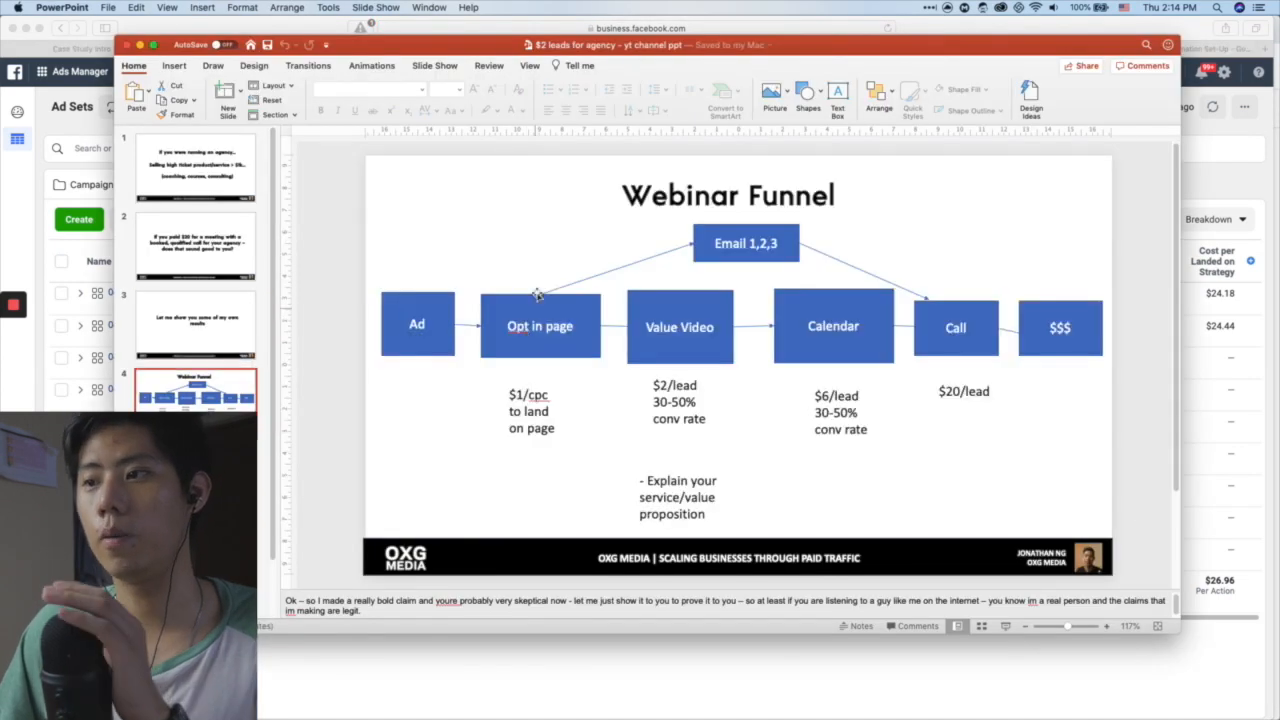
mouse_move(390, 344)
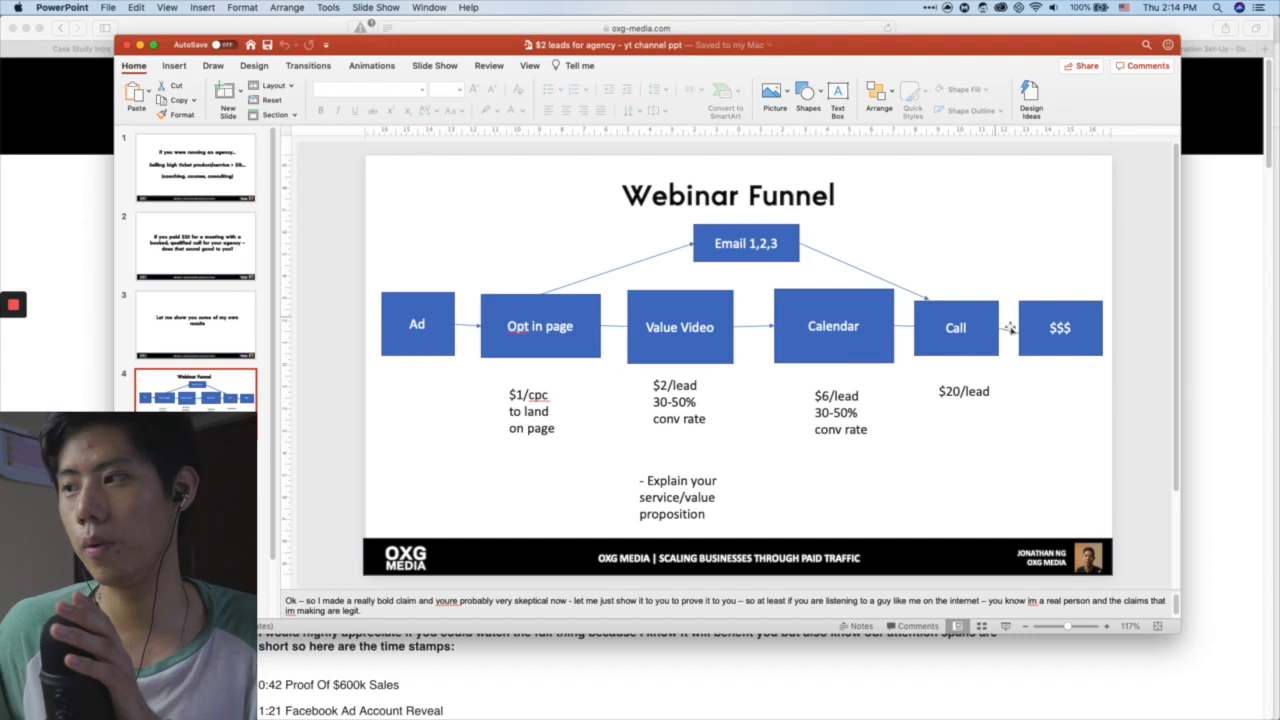
mouse_move(1078, 351)
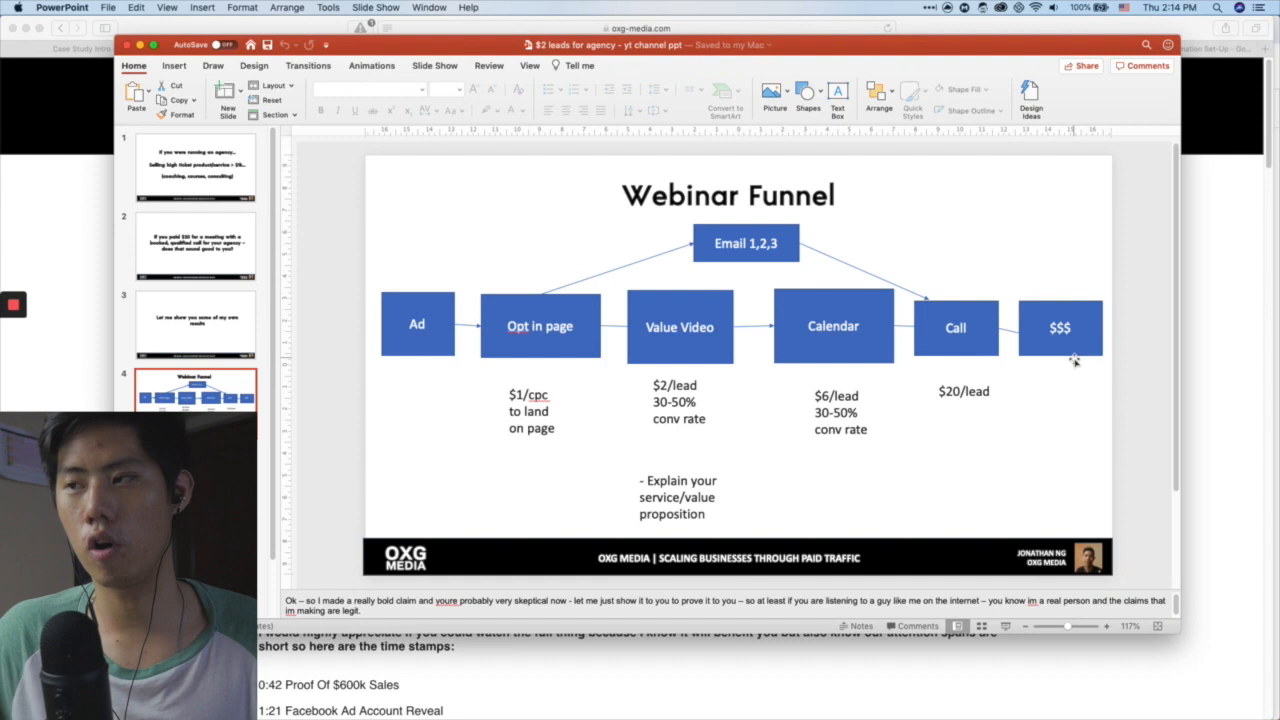
mouse_move(1061, 356)
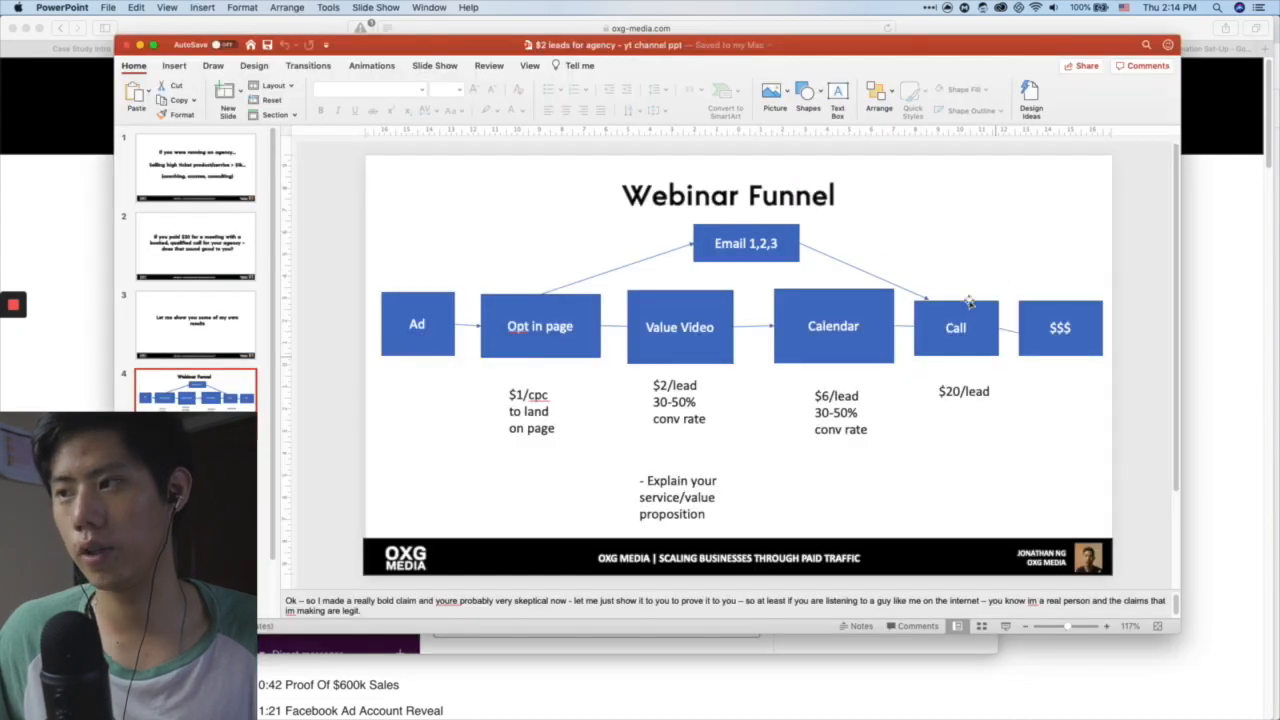
mouse_move(1023, 327)
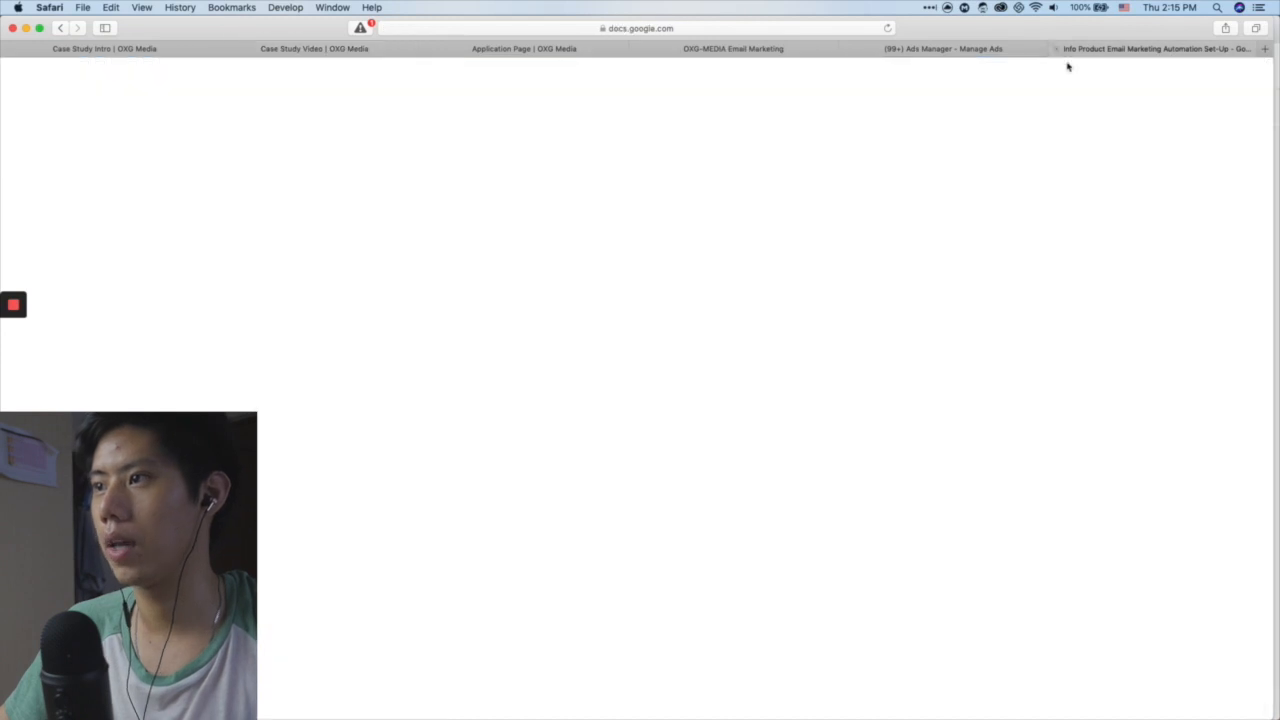
Glimpse the Opted In Have Not Booked Call automation, then show the OXG Media setup document
left_click(1150, 46)
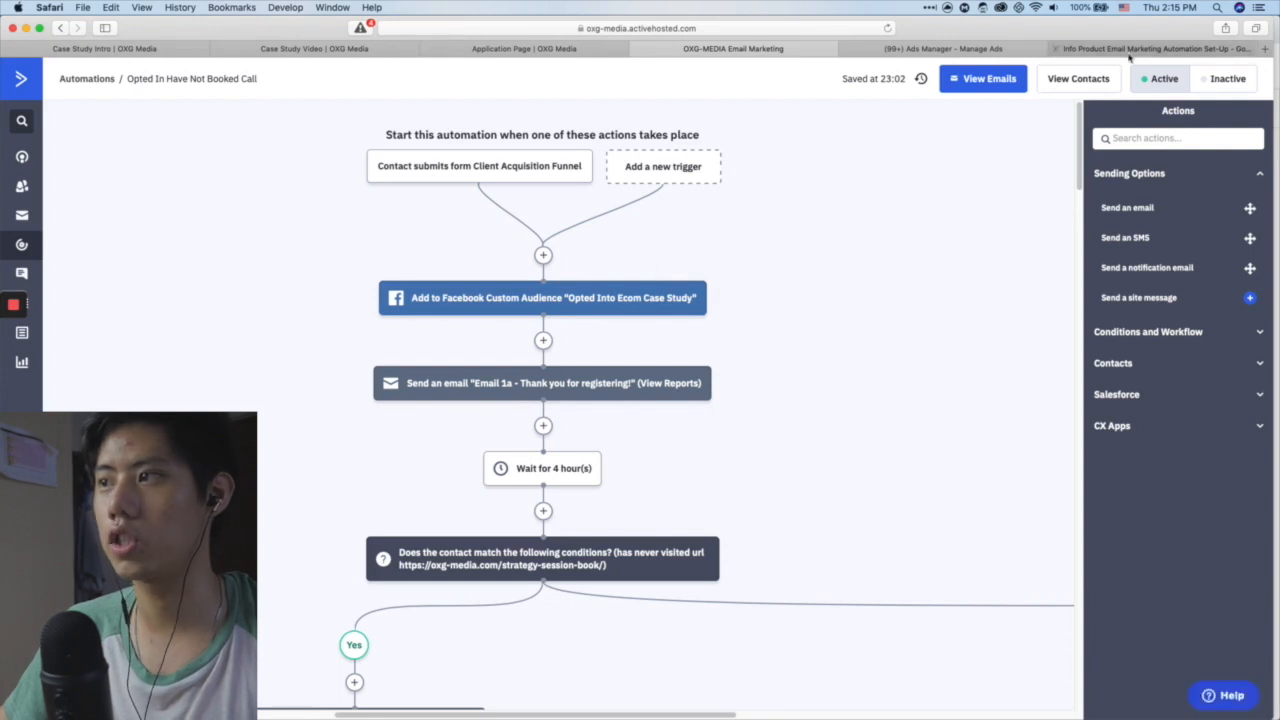
left_click(732, 48)
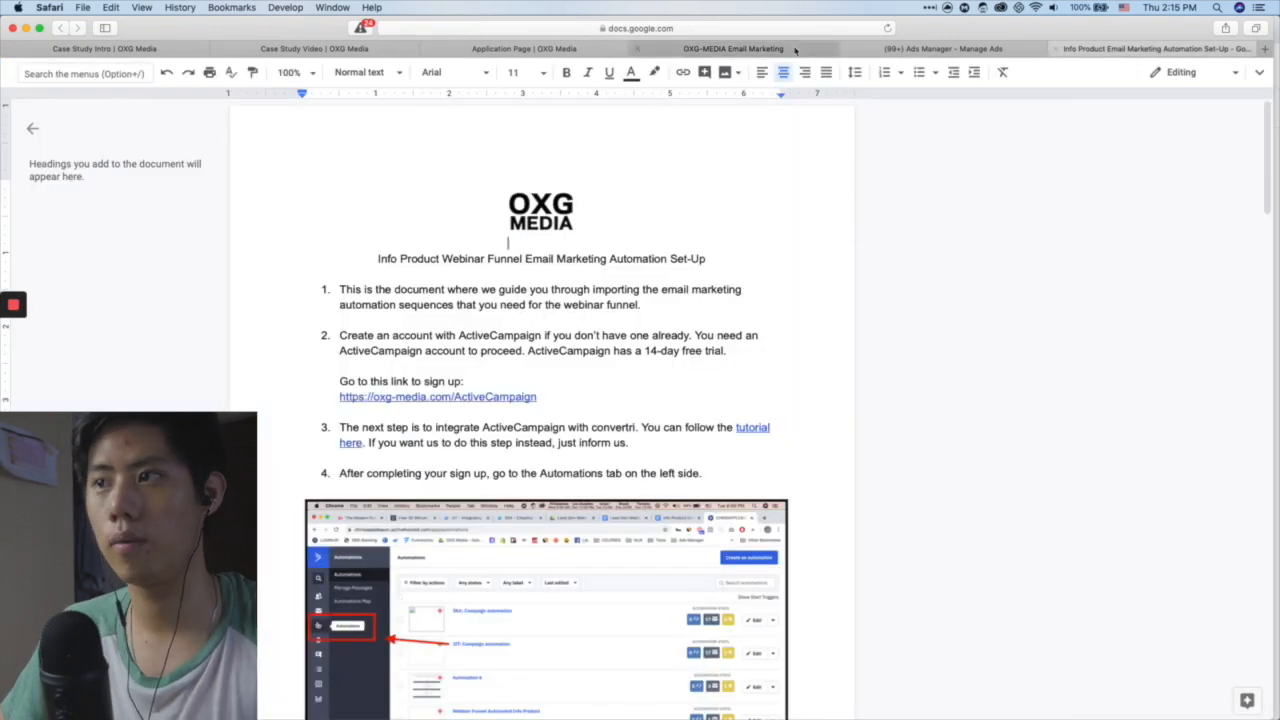
Alternate between the Webinar Funnel slide and the opt-in landing page, ending on the automation workflow
left_click(730, 48)
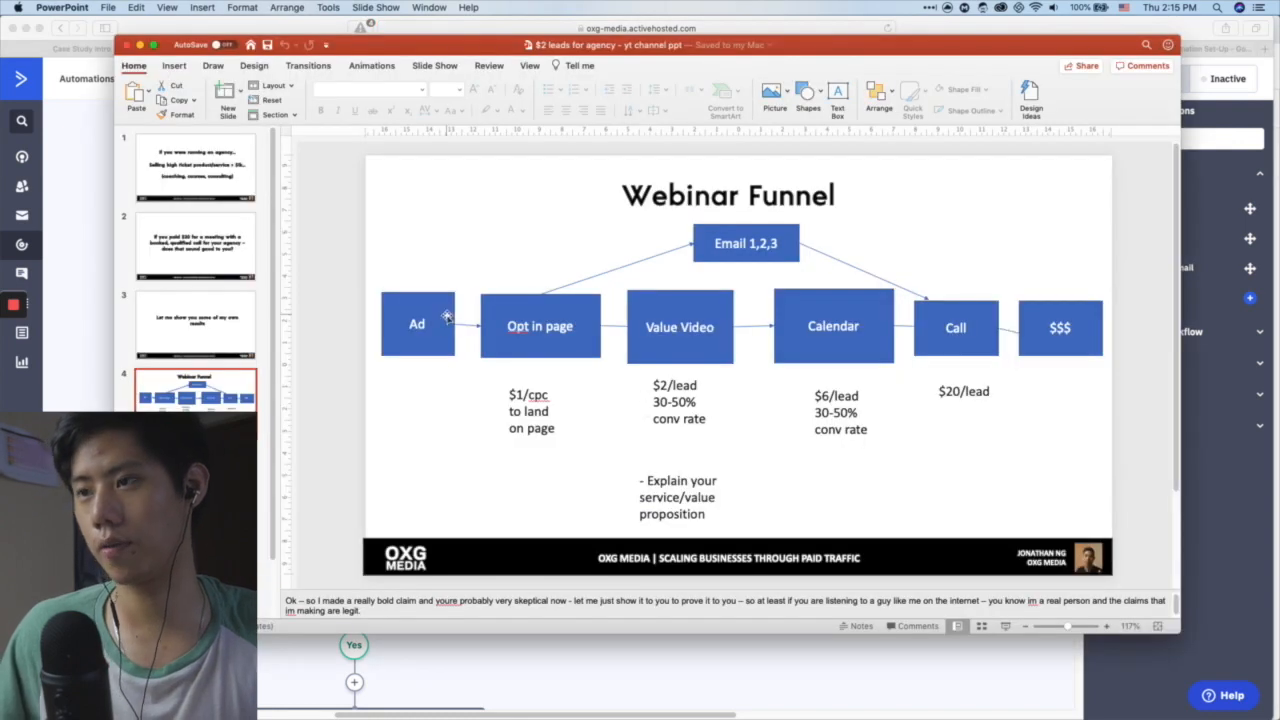
mouse_move(598, 350)
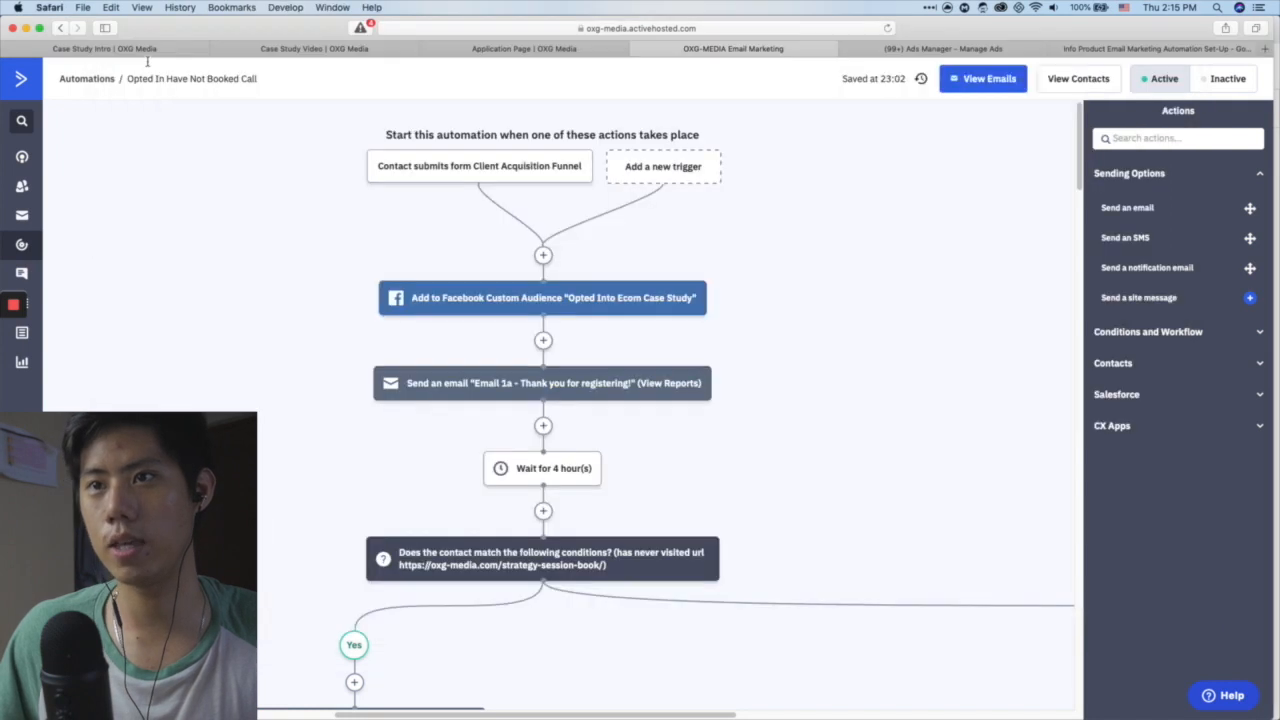
left_click(105, 49)
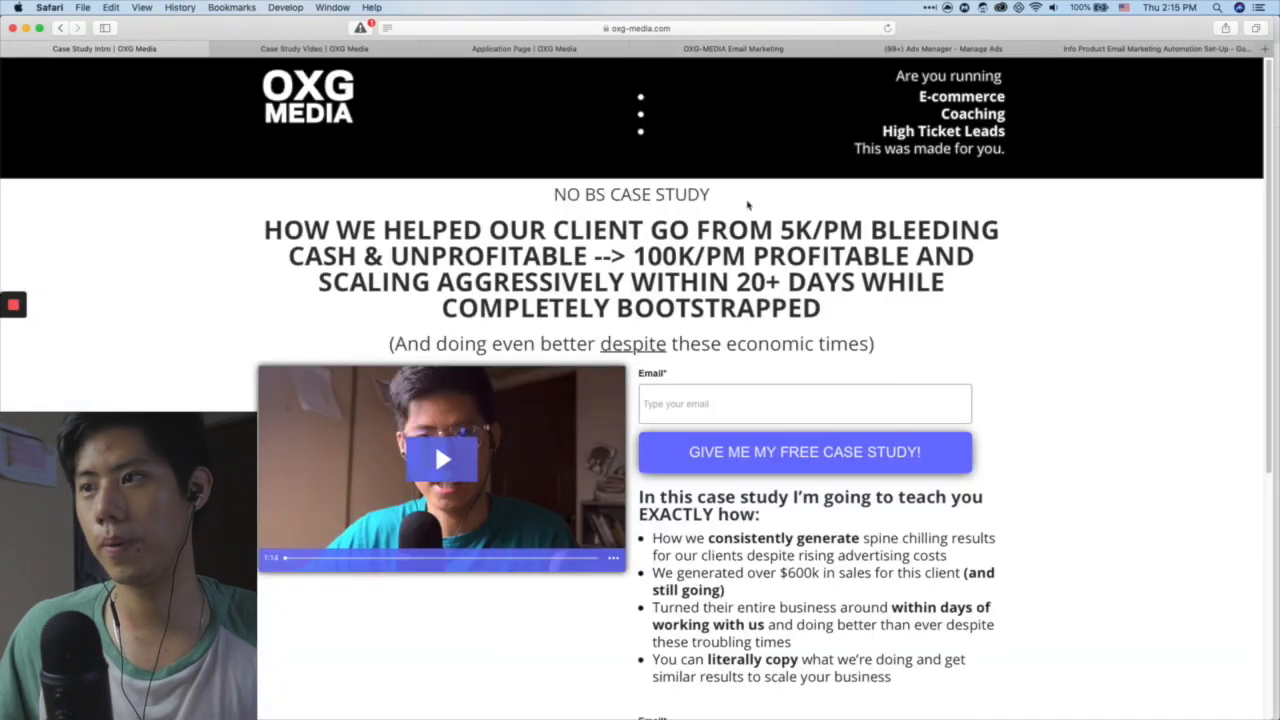
left_click(730, 48)
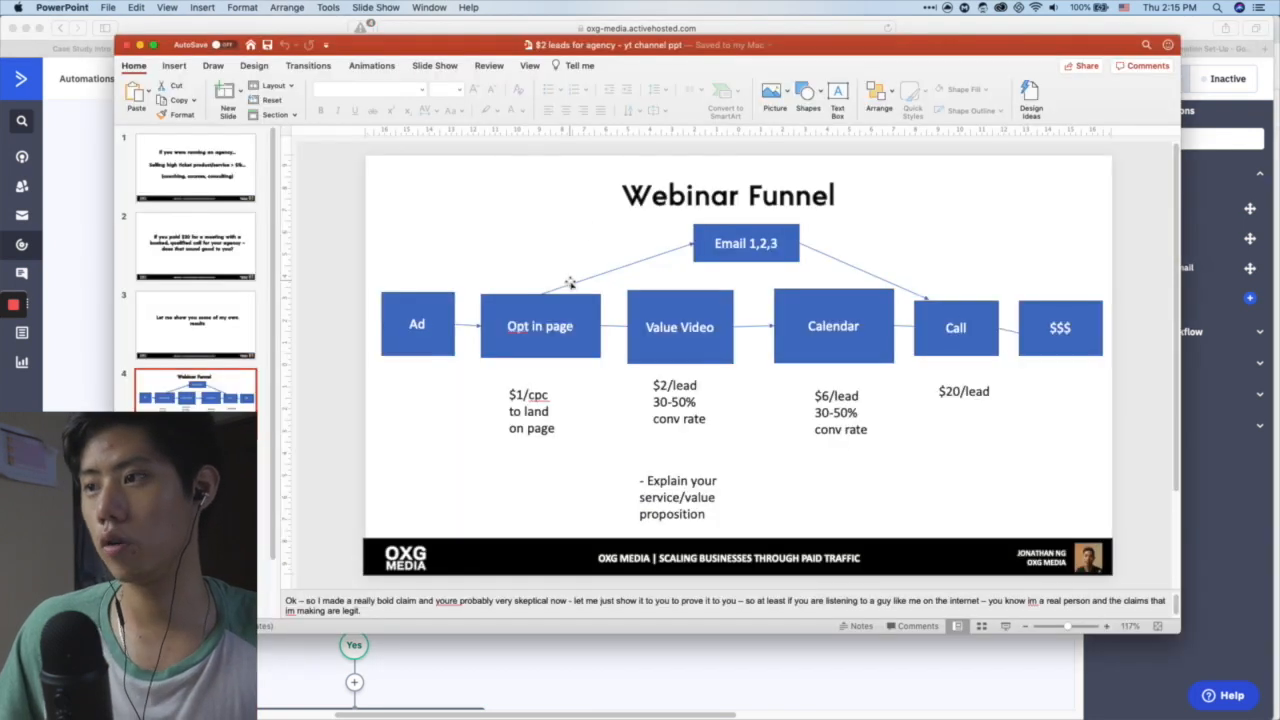
left_click(729, 47)
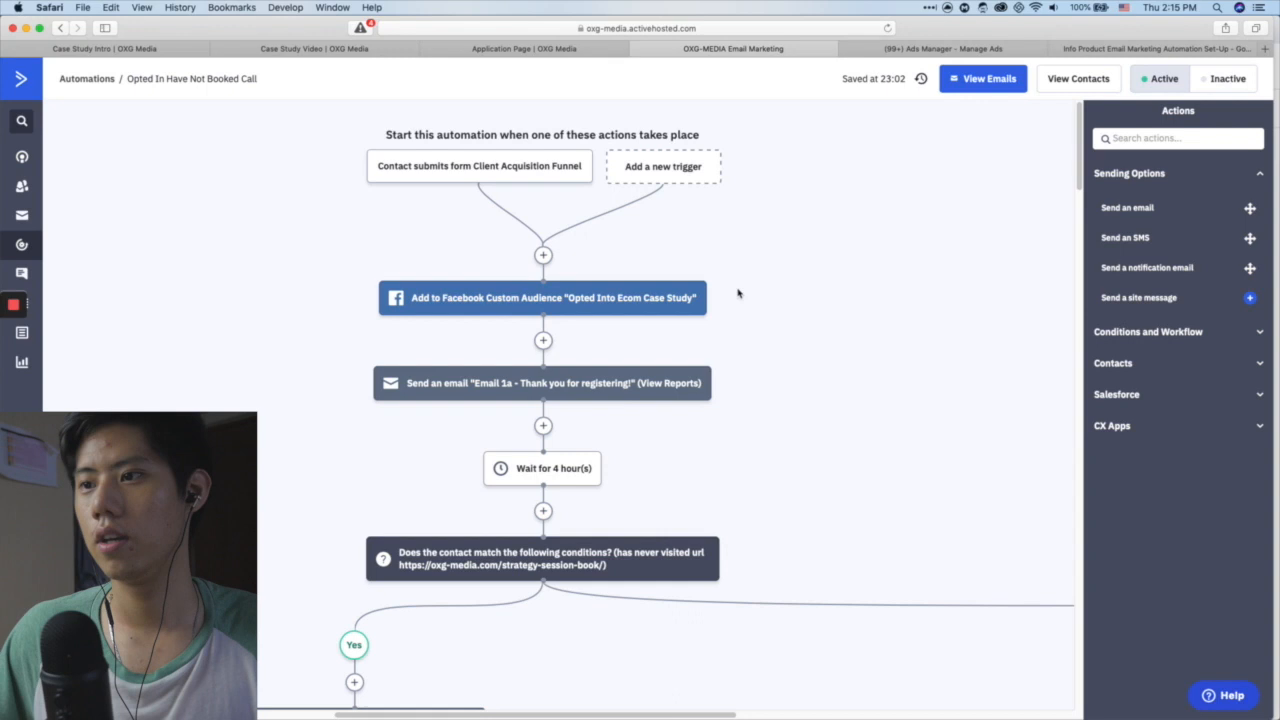
Scroll the automation canvas down to the welcome email and one-day wait steps
scroll("down", 3)
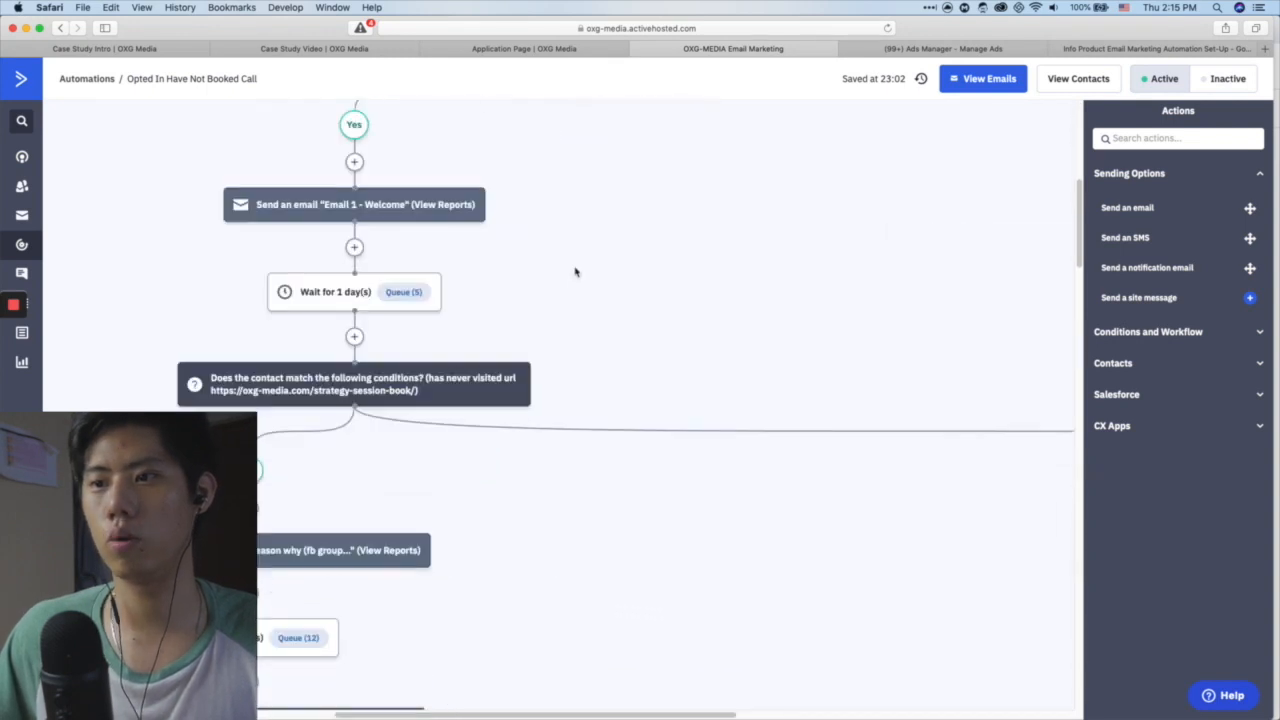
scroll("down", 3)
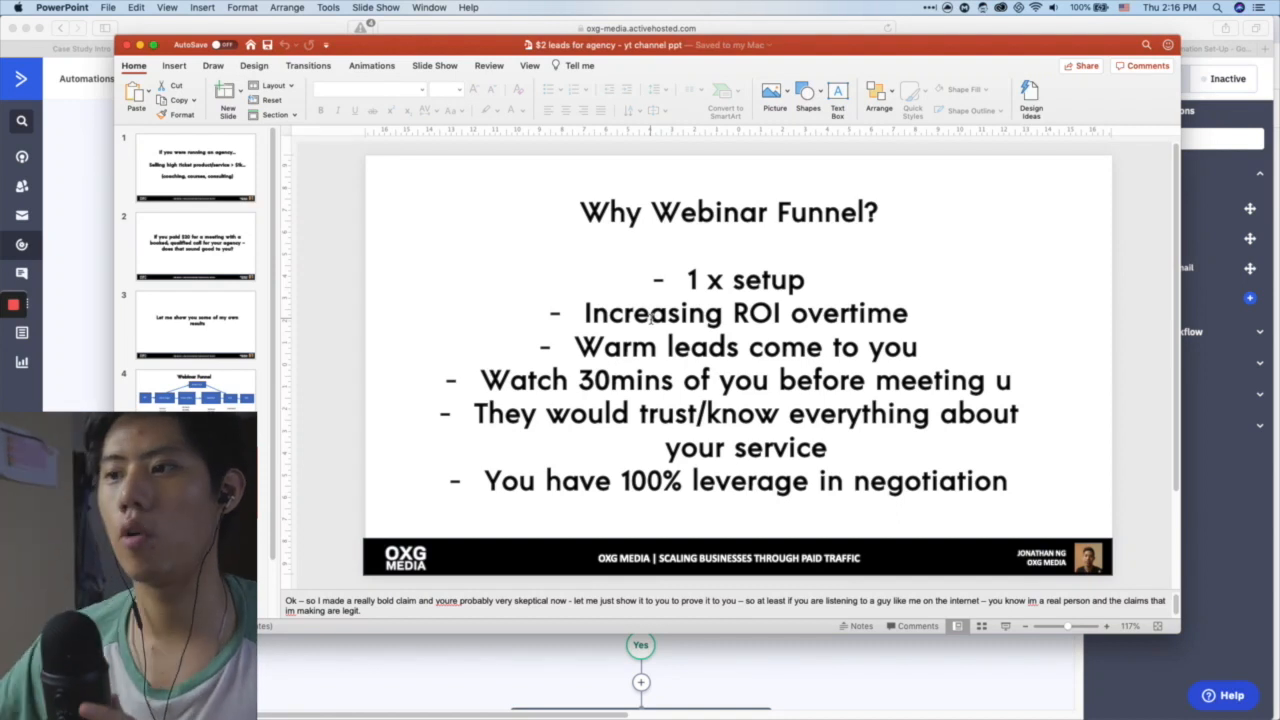
mouse_move(352, 174)
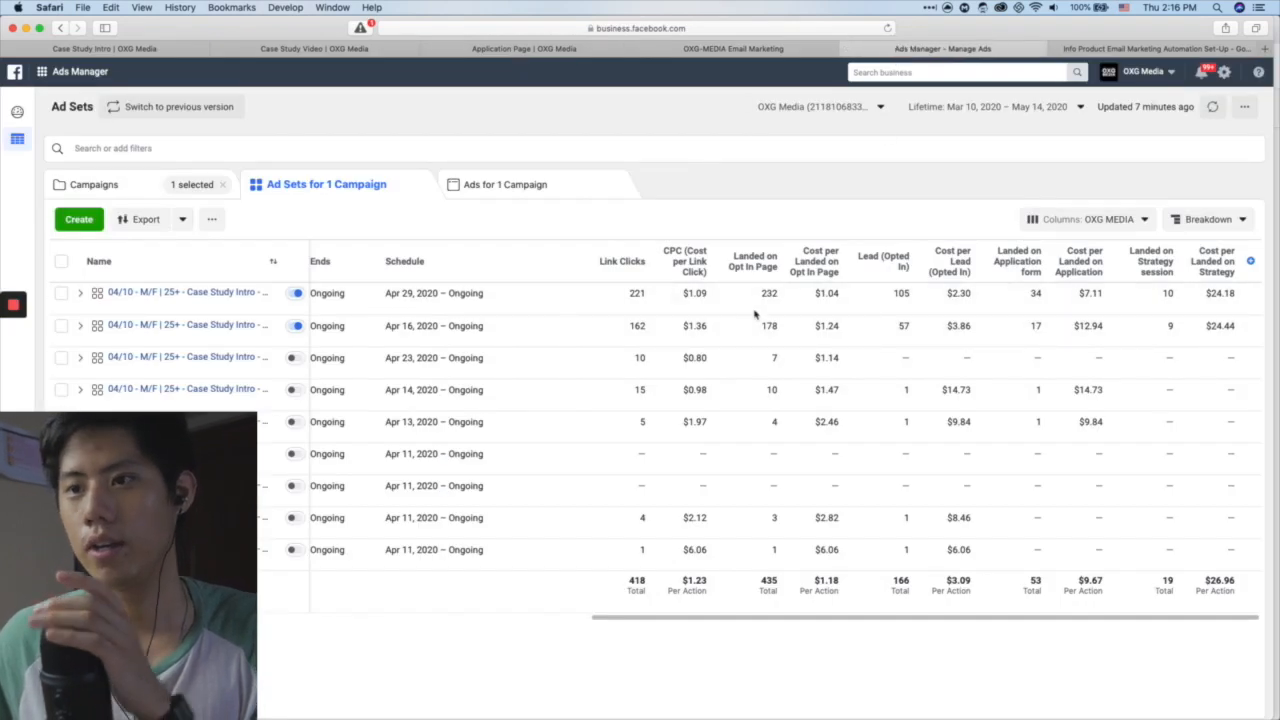
Go back up to the campaign-level results in Ads Manager
left_click(98, 184)
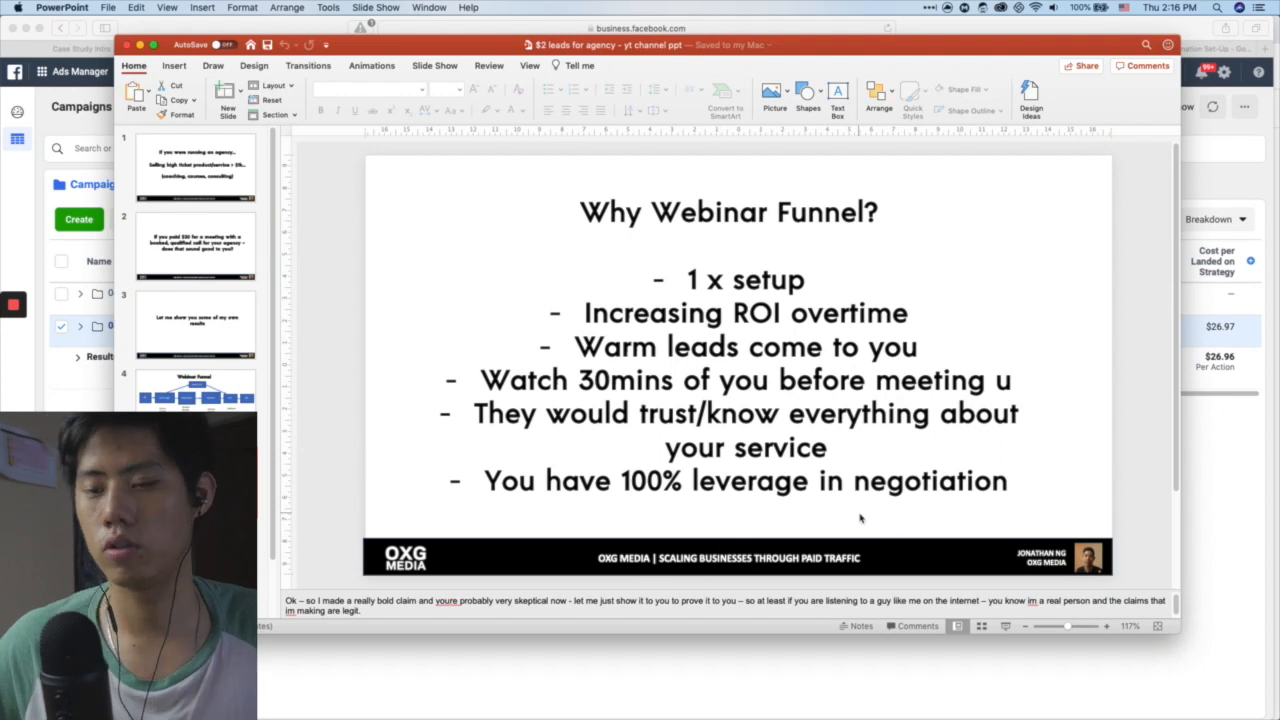
mouse_move(291, 384)
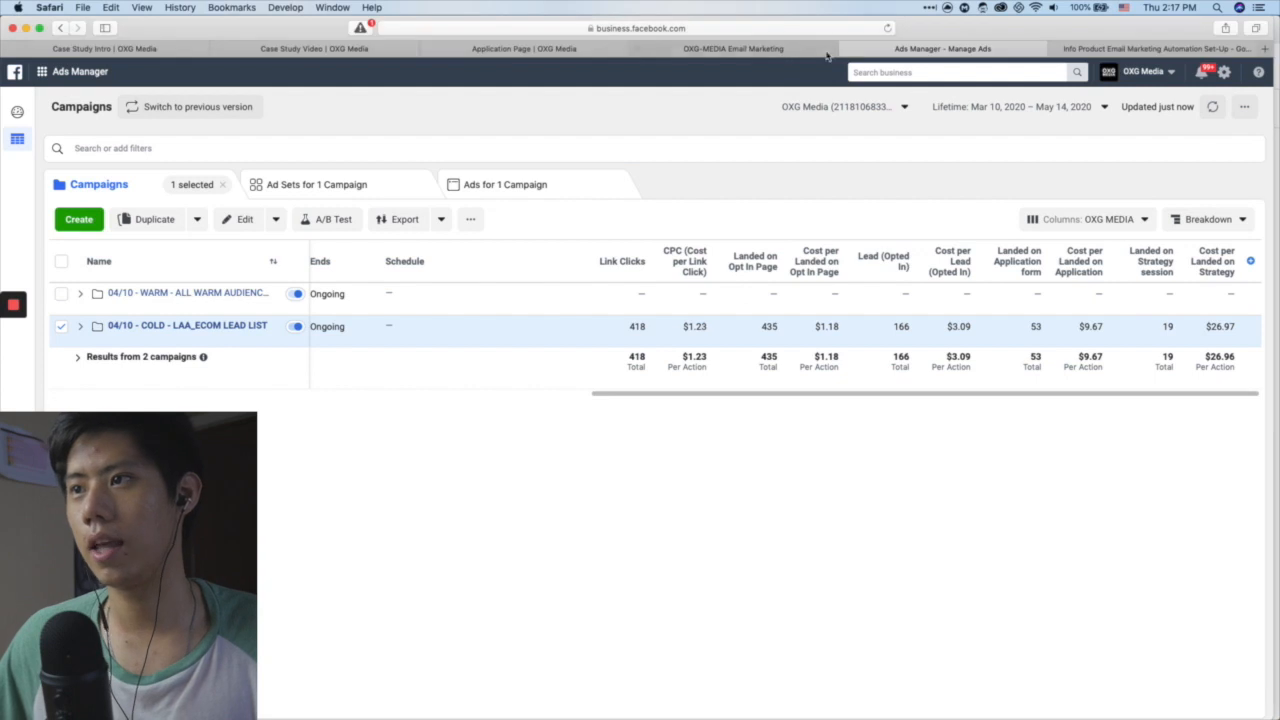
Return to the ActiveCampaign Opted In Have Not Booked Call automation
left_click(727, 48)
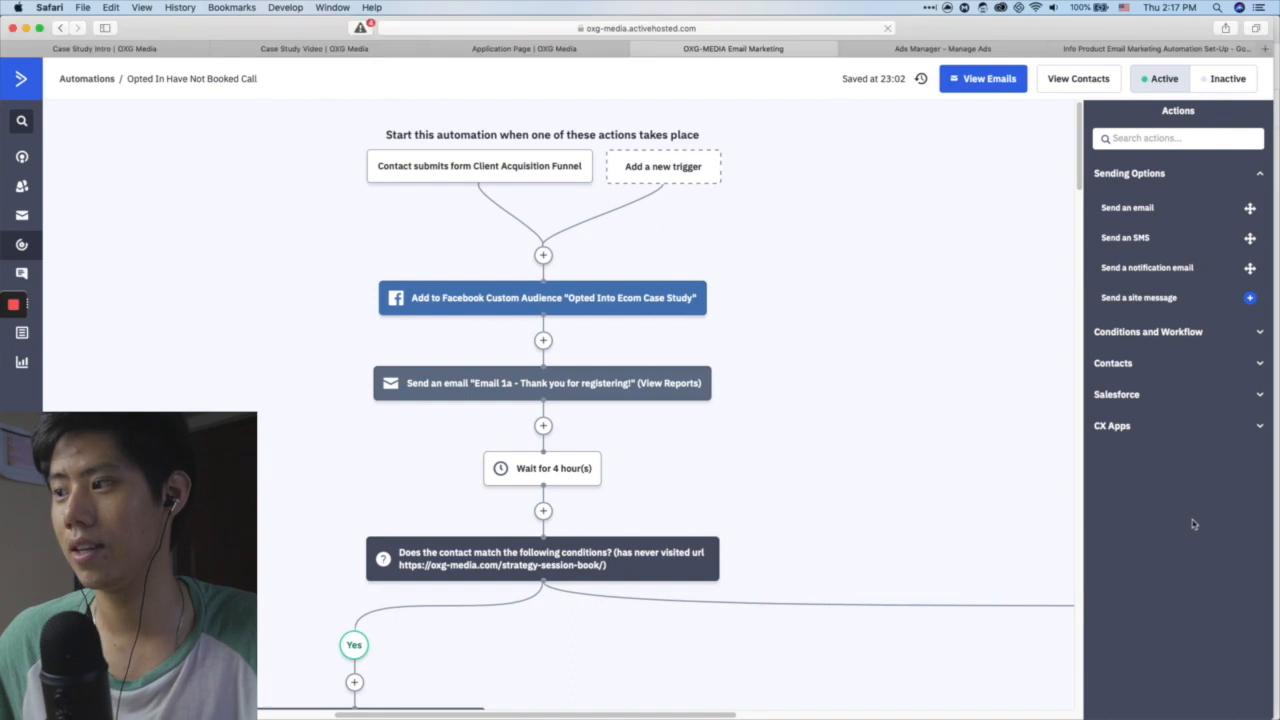
mouse_move(1104, 112)
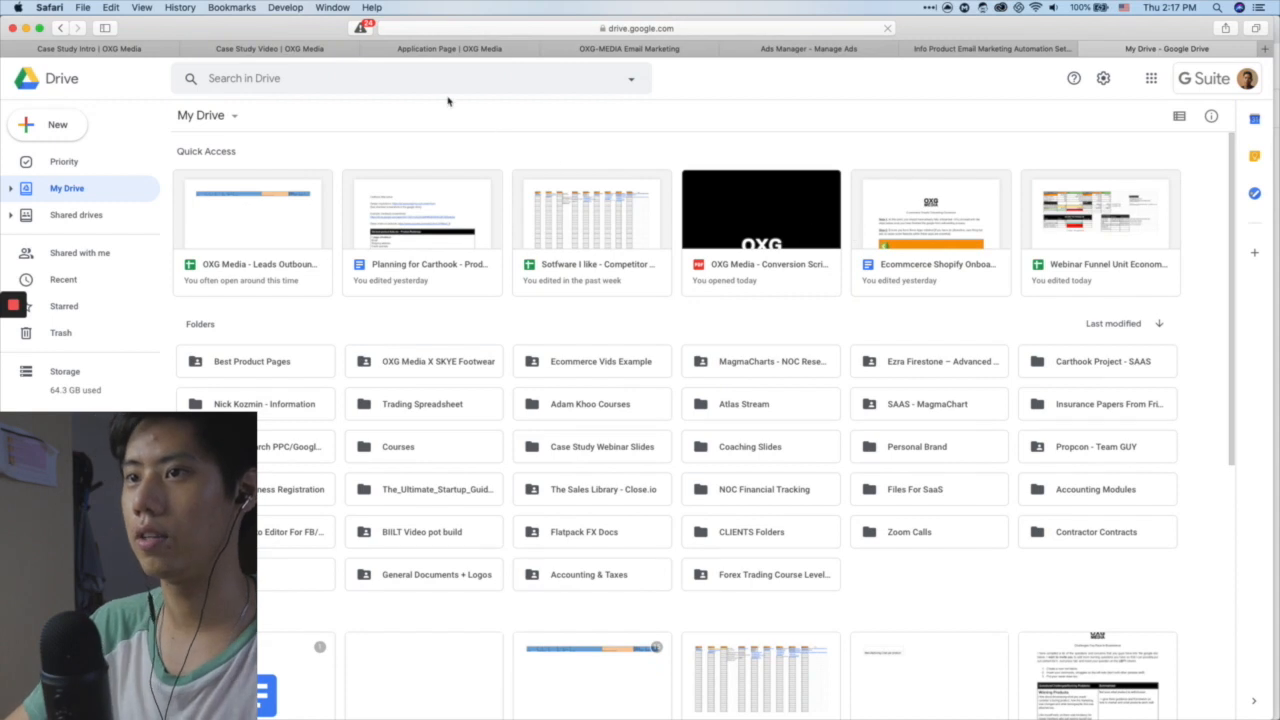
mouse_move(552, 159)
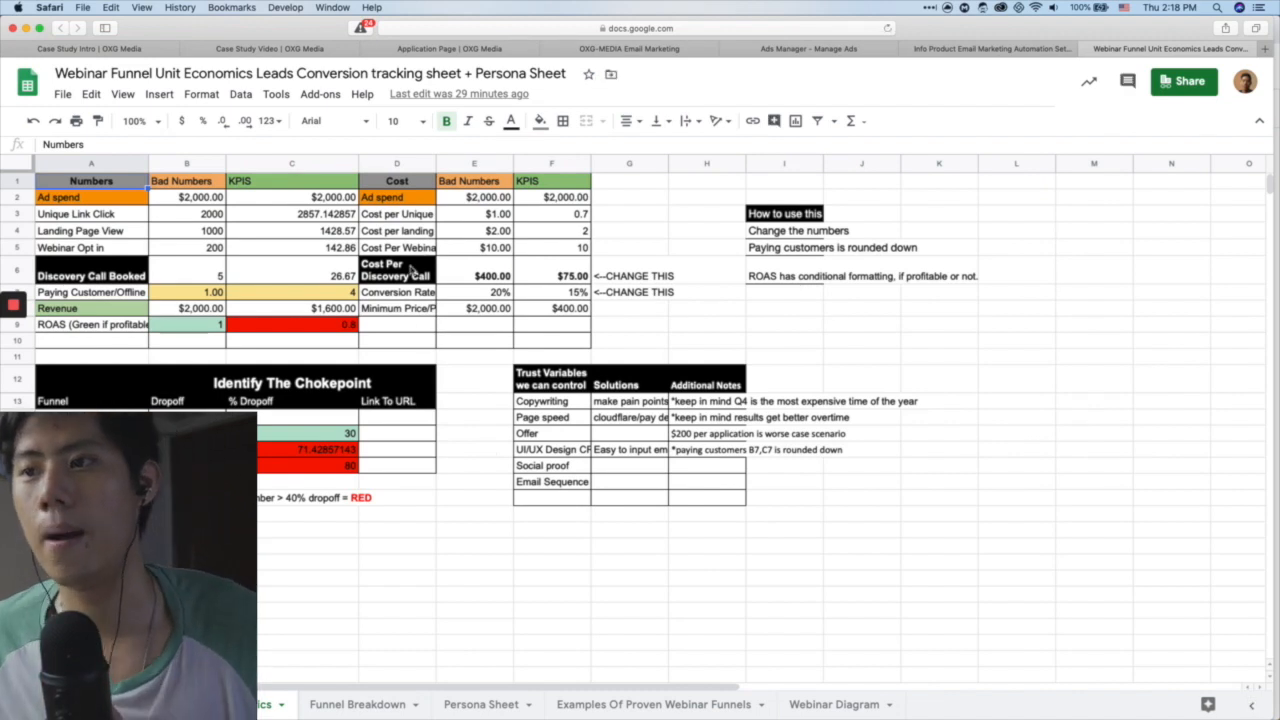
Set the Bad Numbers cost per discovery call to $25, conversion to 10%, minimum price to $1,000
left_click(474, 275)
type("10")
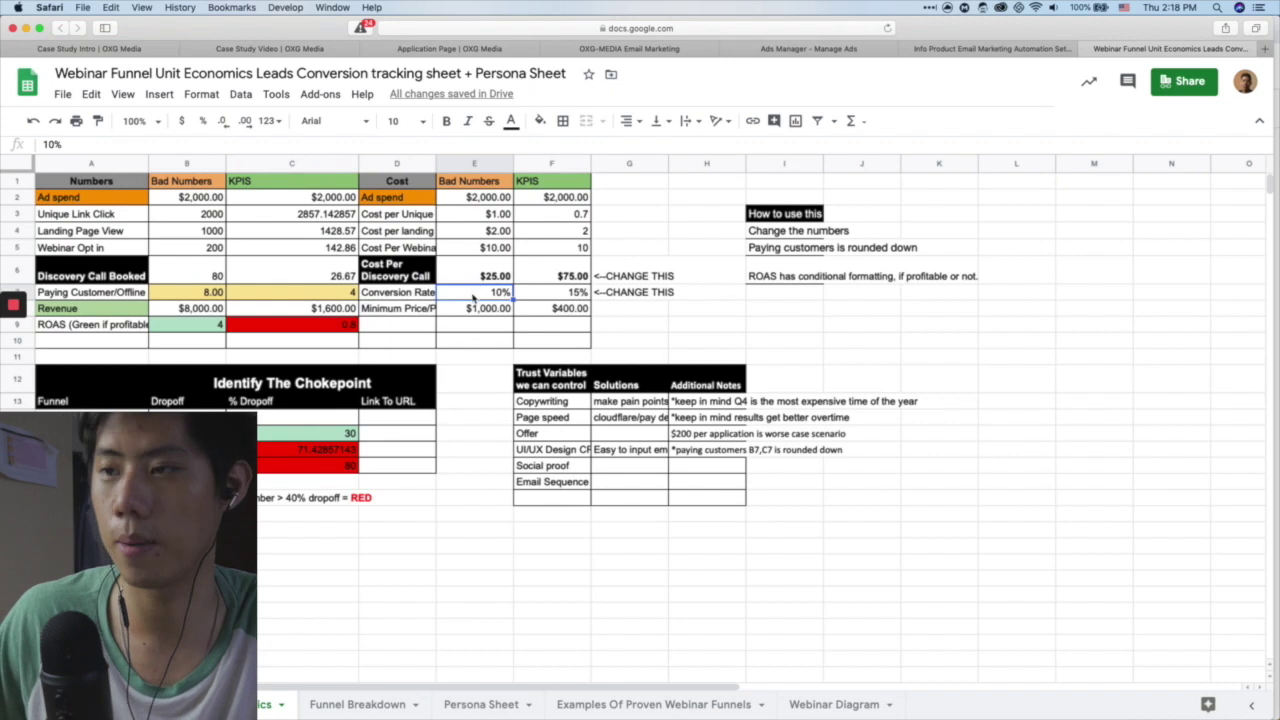
left_click(474, 308)
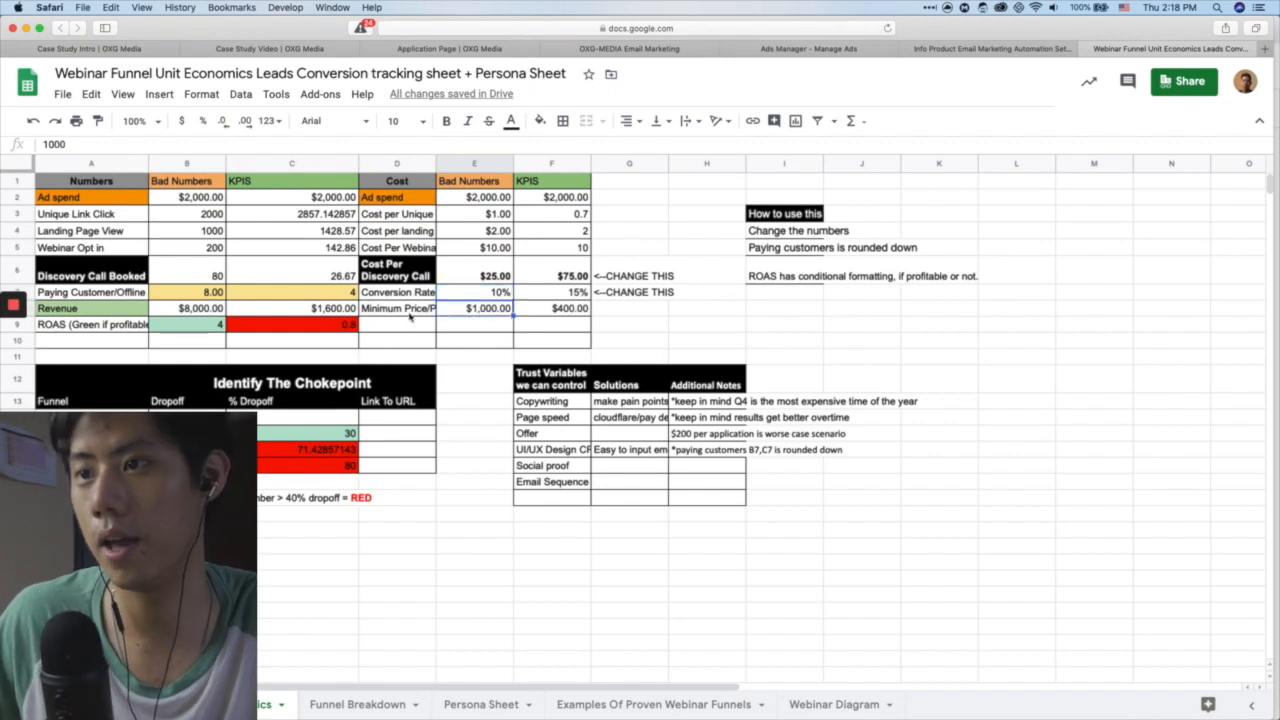
left_click(396, 308)
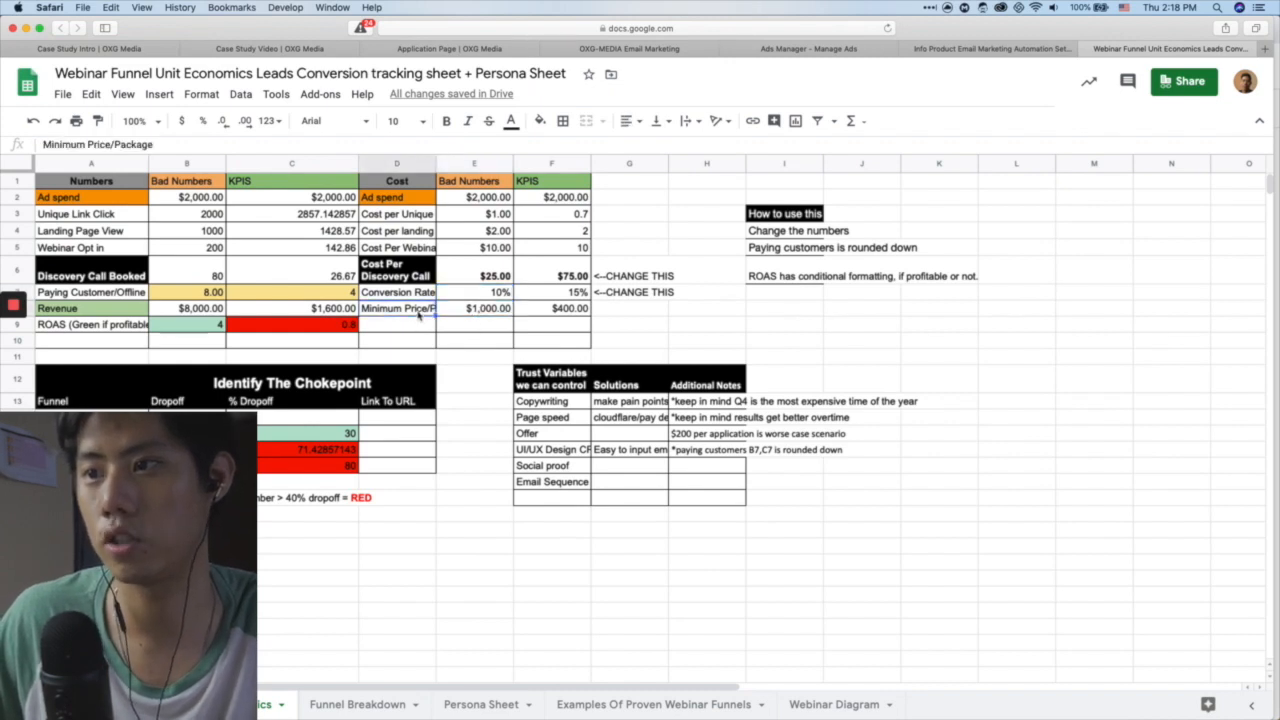
left_click(474, 308)
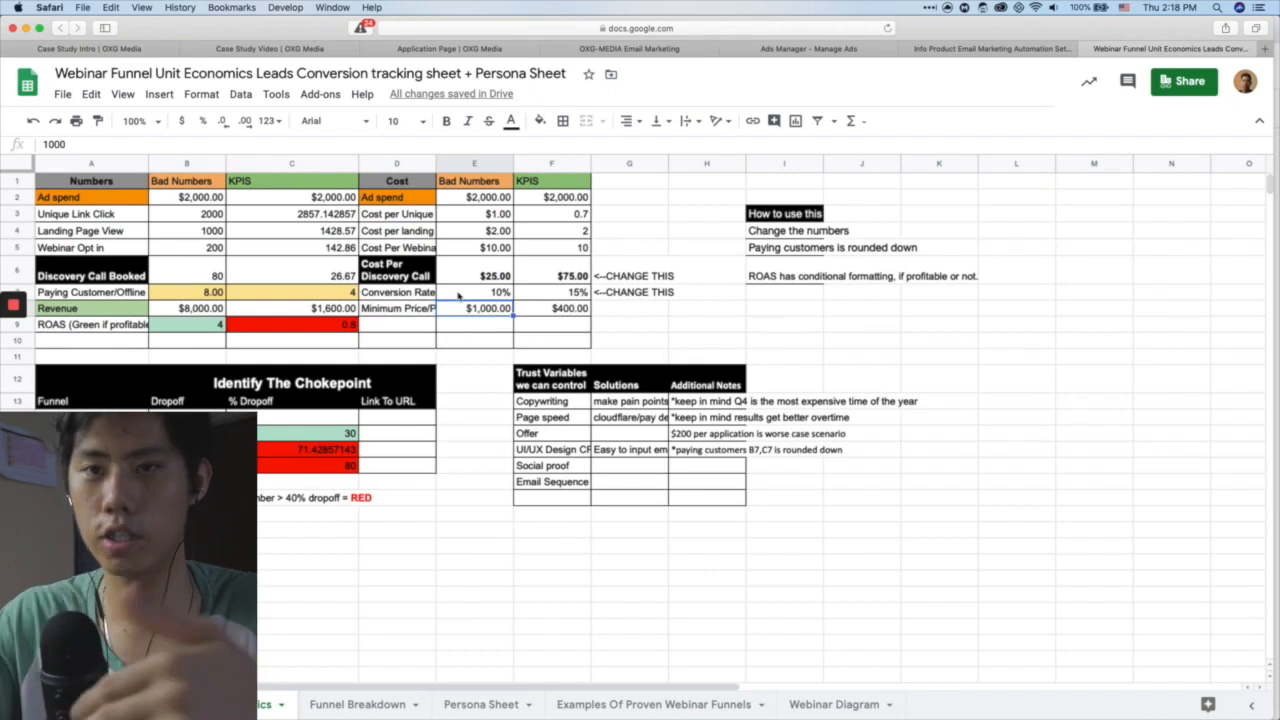
Change the Bad Numbers to $200 per call, 15% conversion and $2,000 minimum price
left_click(474, 275)
type("200")
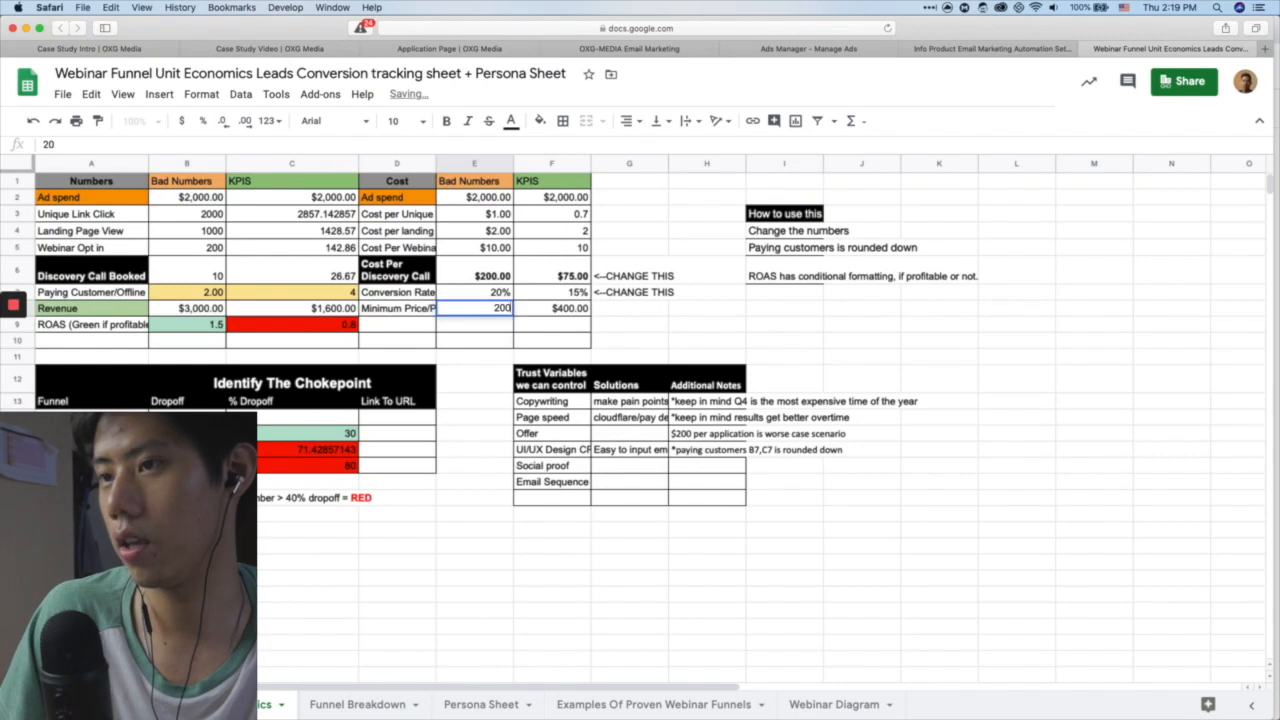
left_click(474, 291)
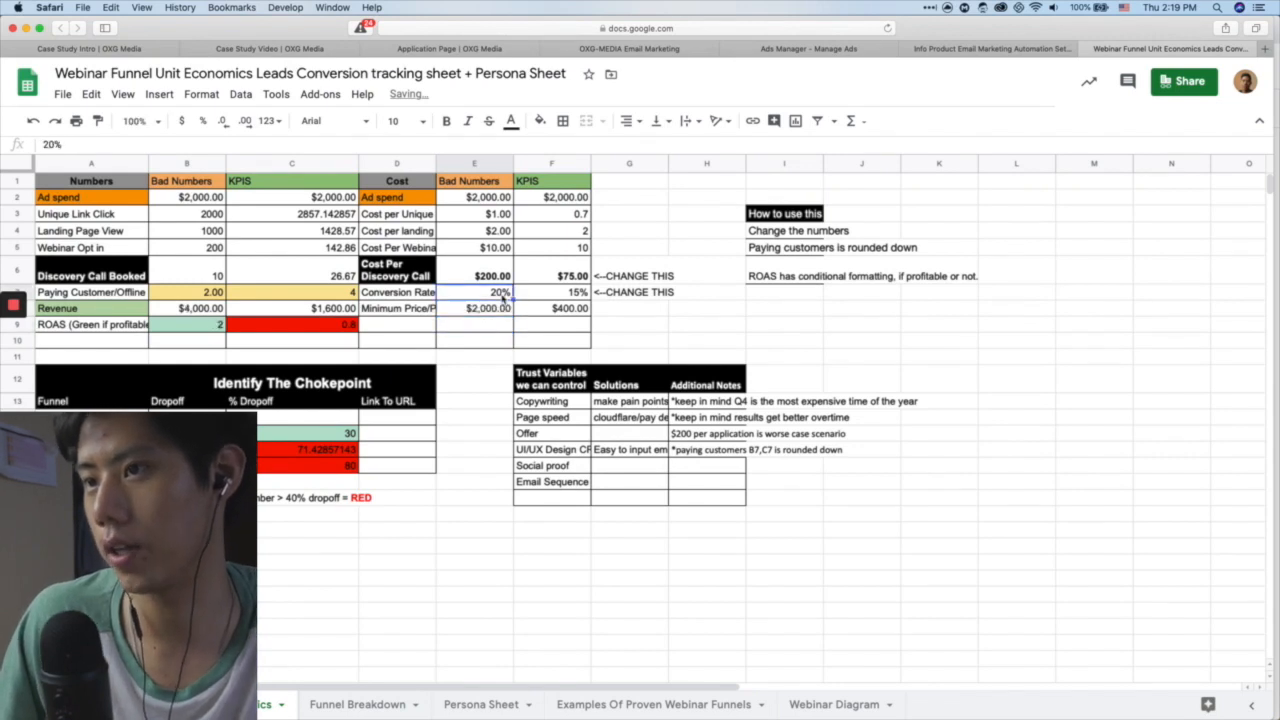
type("15%")
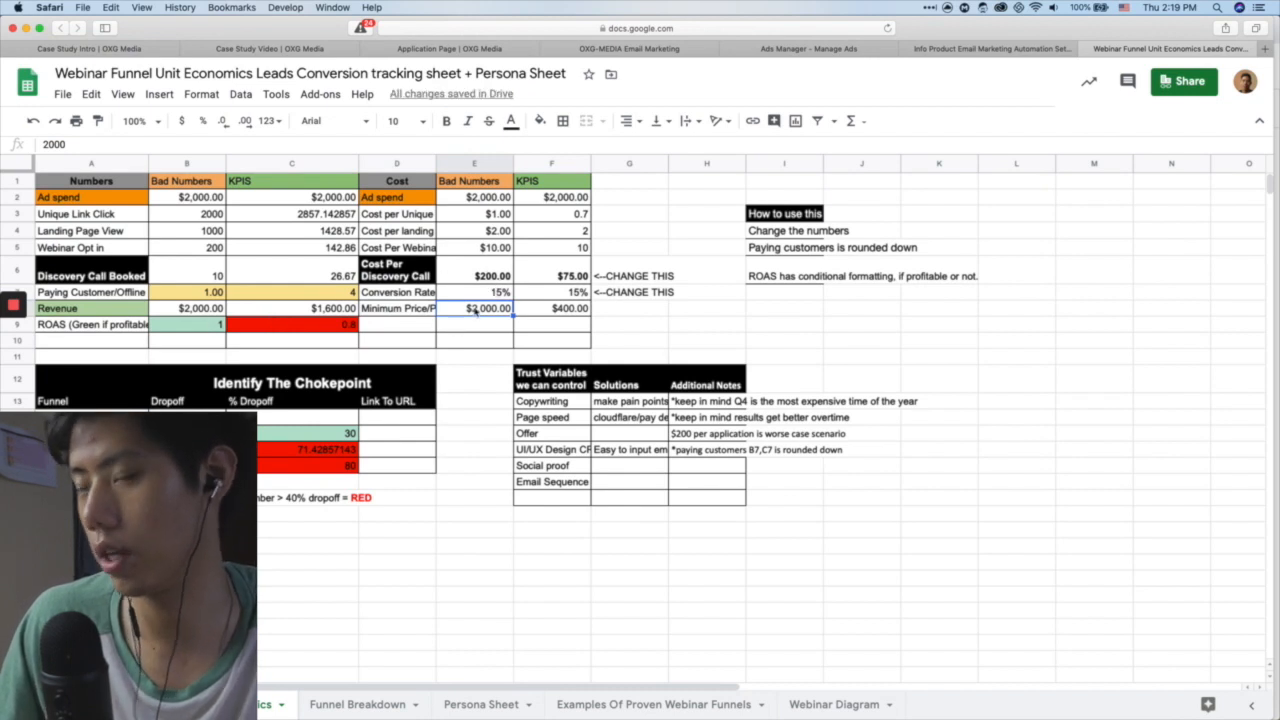
left_click(474, 275)
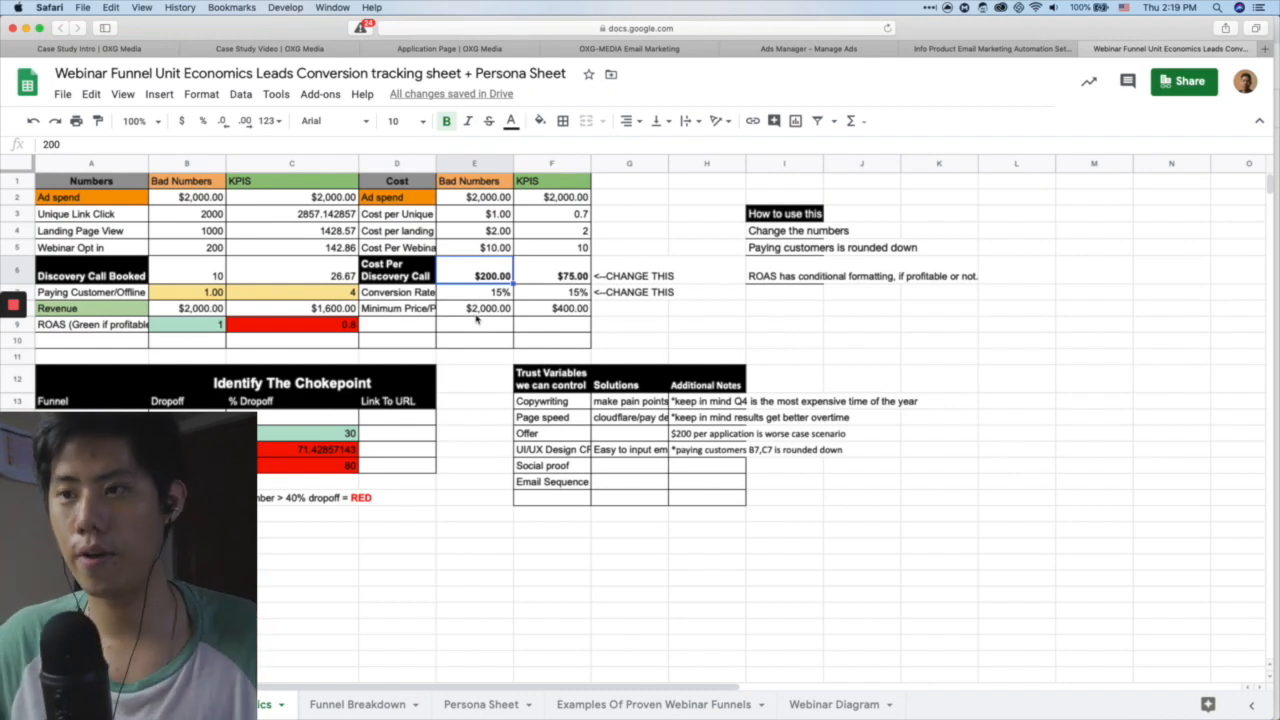
left_click(796, 48)
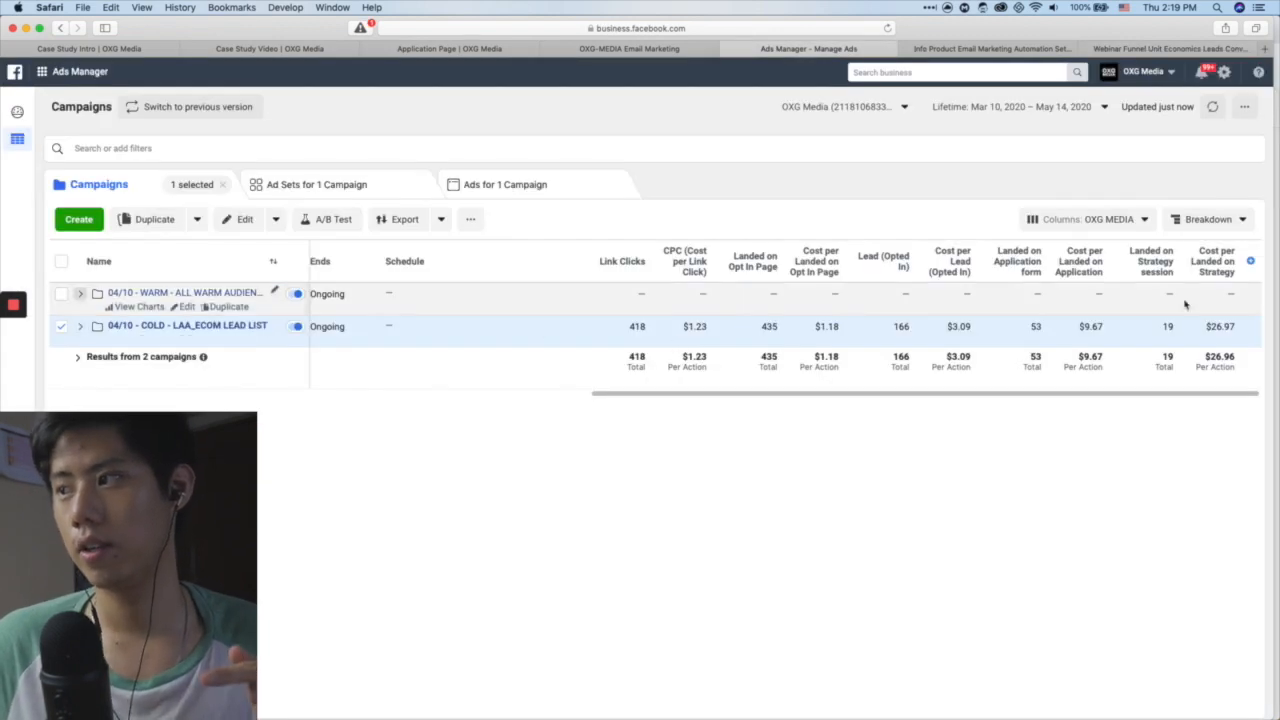
Highlight the COLD campaign's $26.97 cost per strategy session booking
double_click(1219, 326)
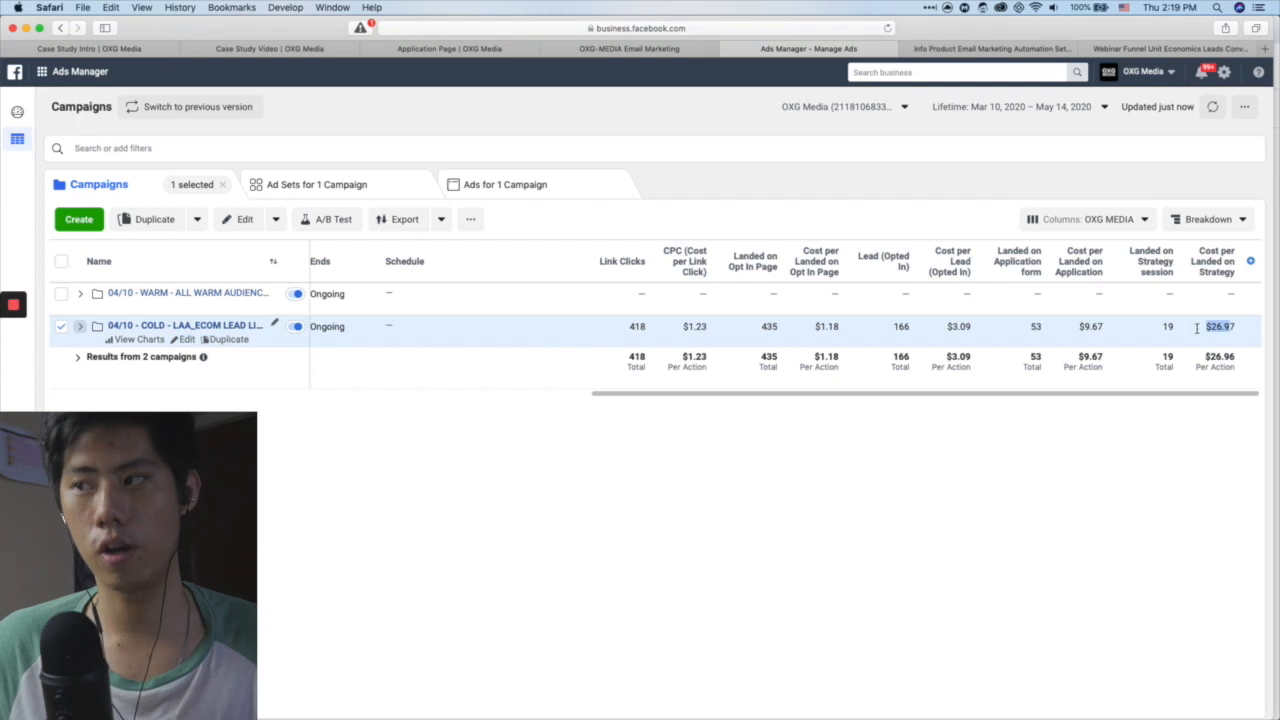
right_click(1000, 460)
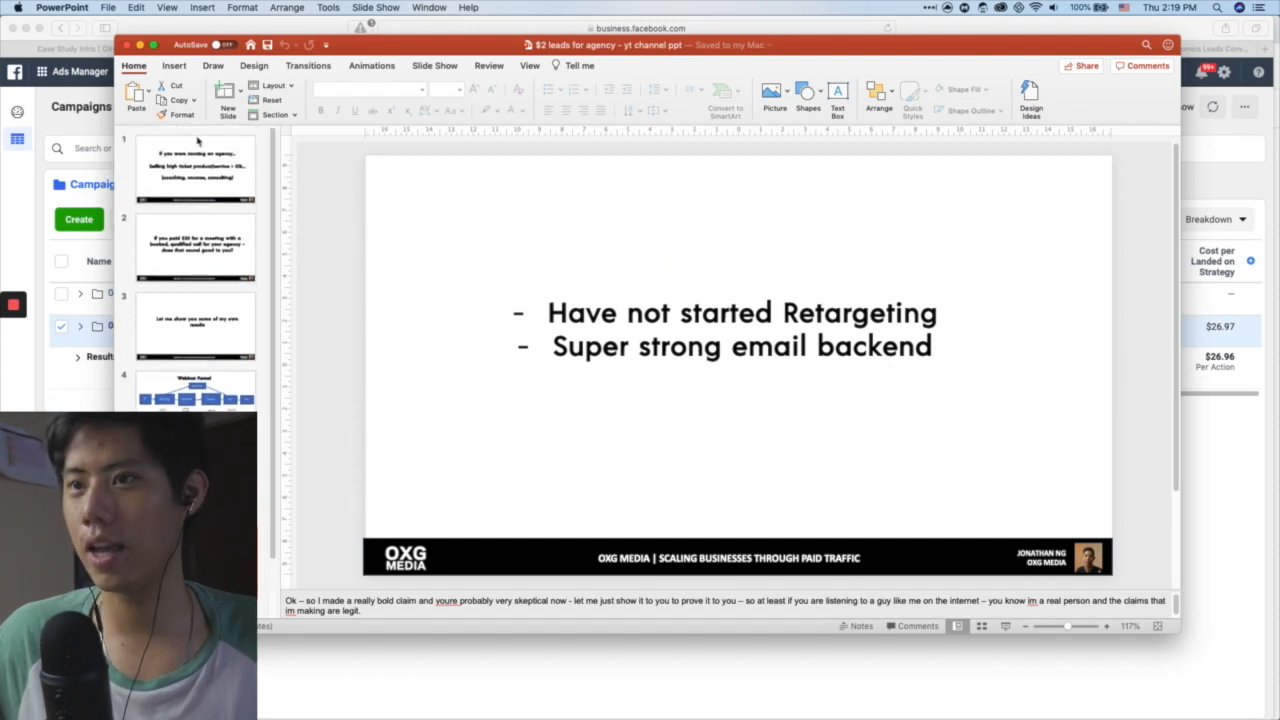
Skim from the opening agency slide through the application link slide, back to Webinar Funnel
left_click(195, 167)
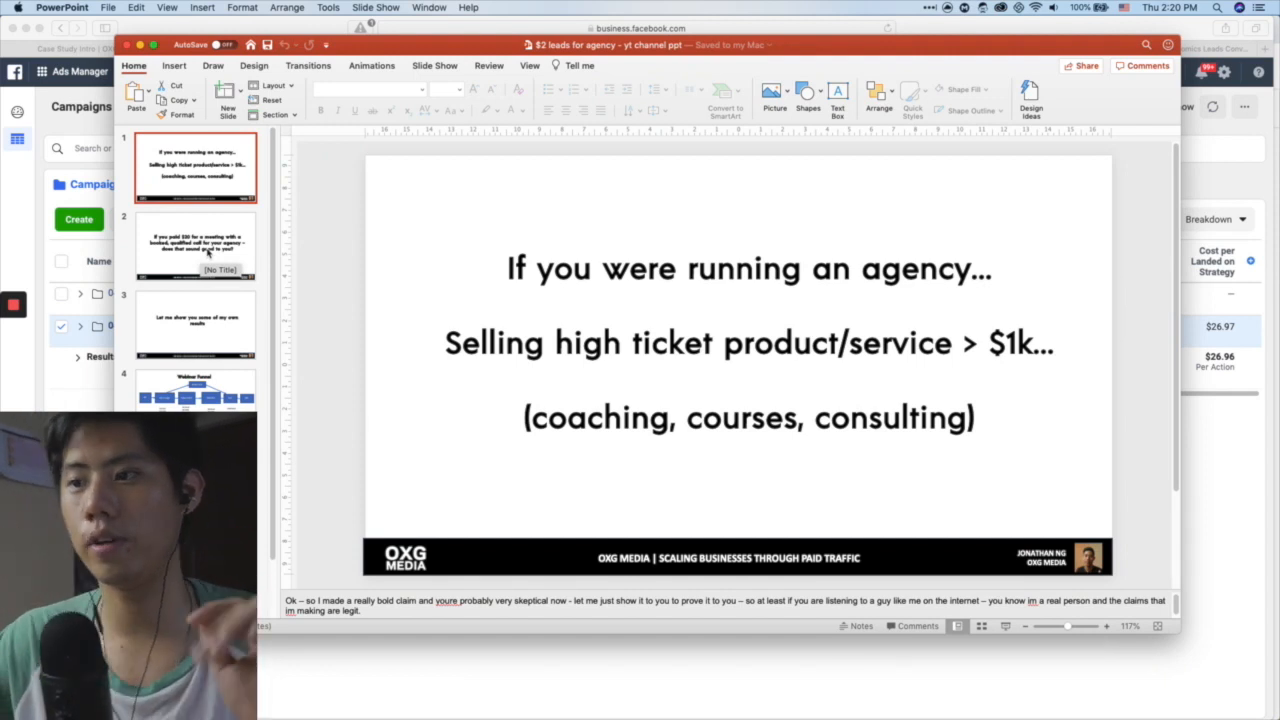
scroll("down", 3)
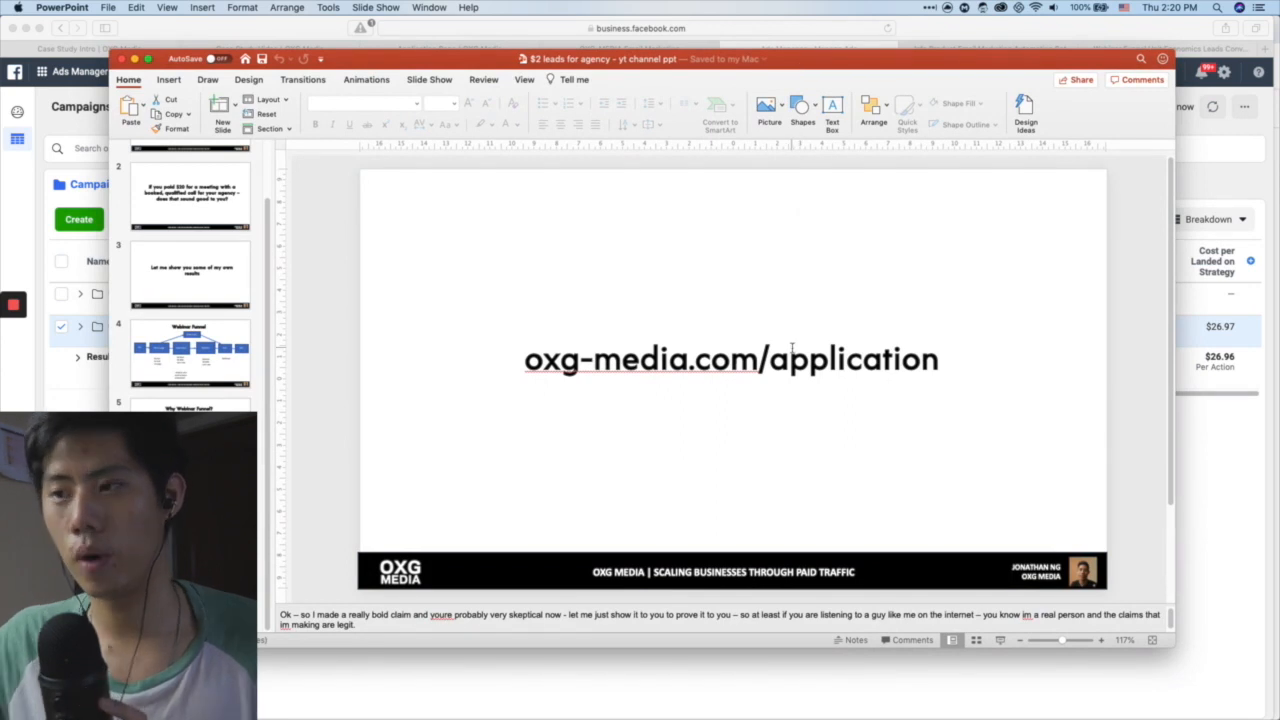
mouse_move(728, 385)
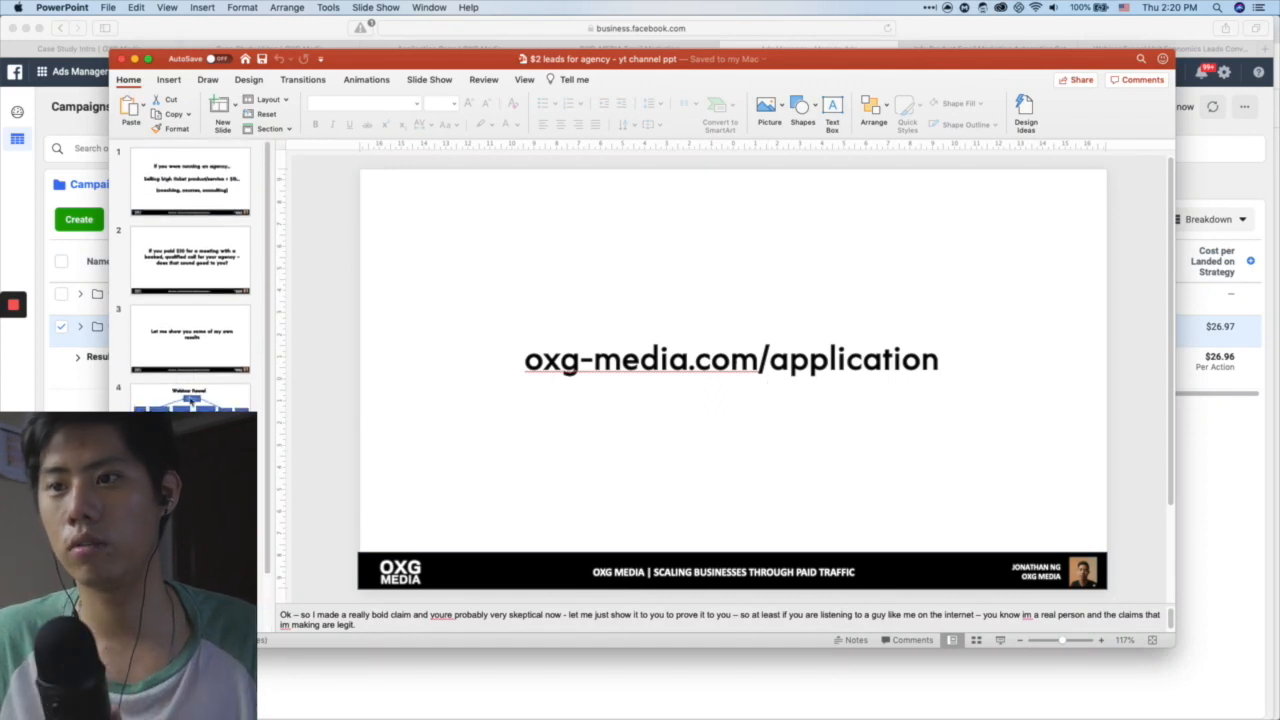
left_click(190, 400)
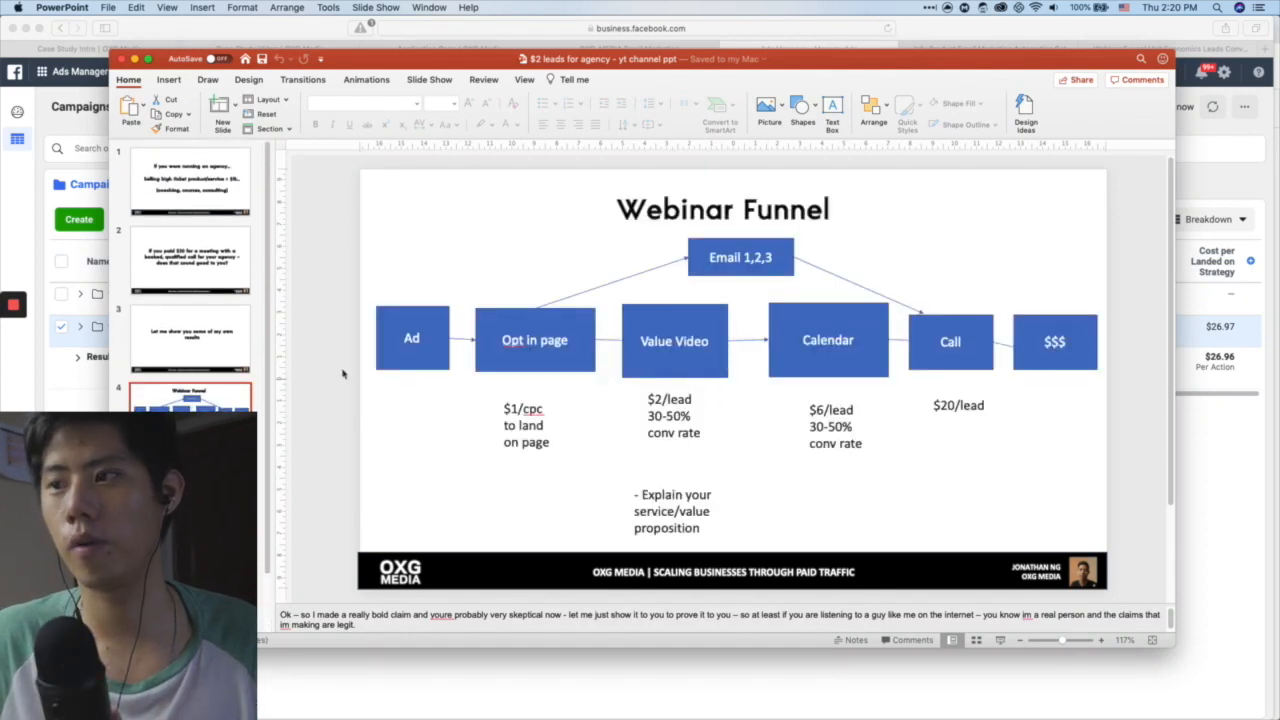